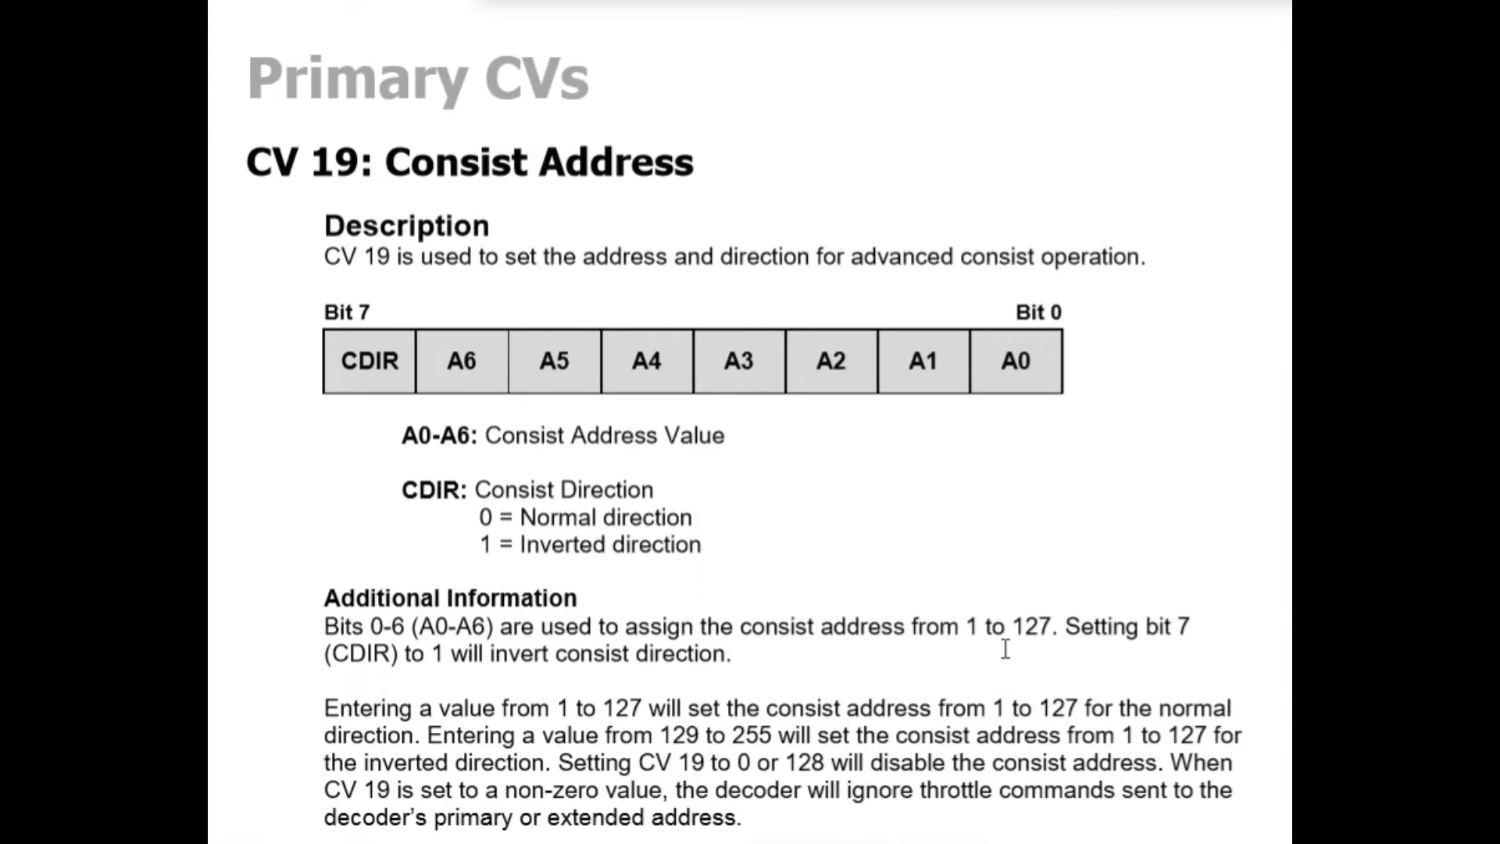
{"action": "mouse_move", "coordinate": [999, 667]}
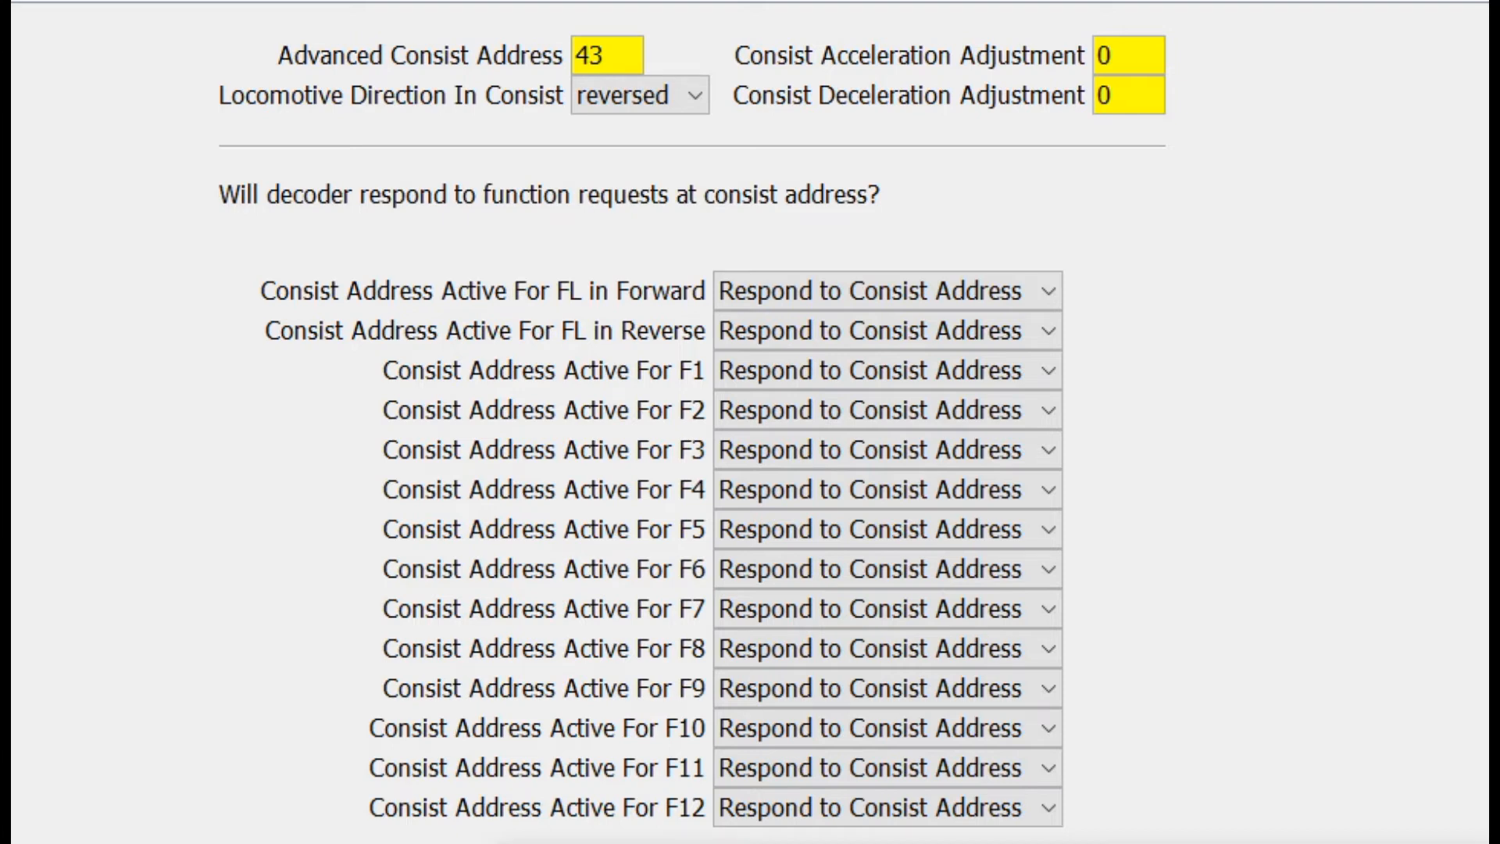
{"action": "mouse_move", "coordinate": [986, 192]}
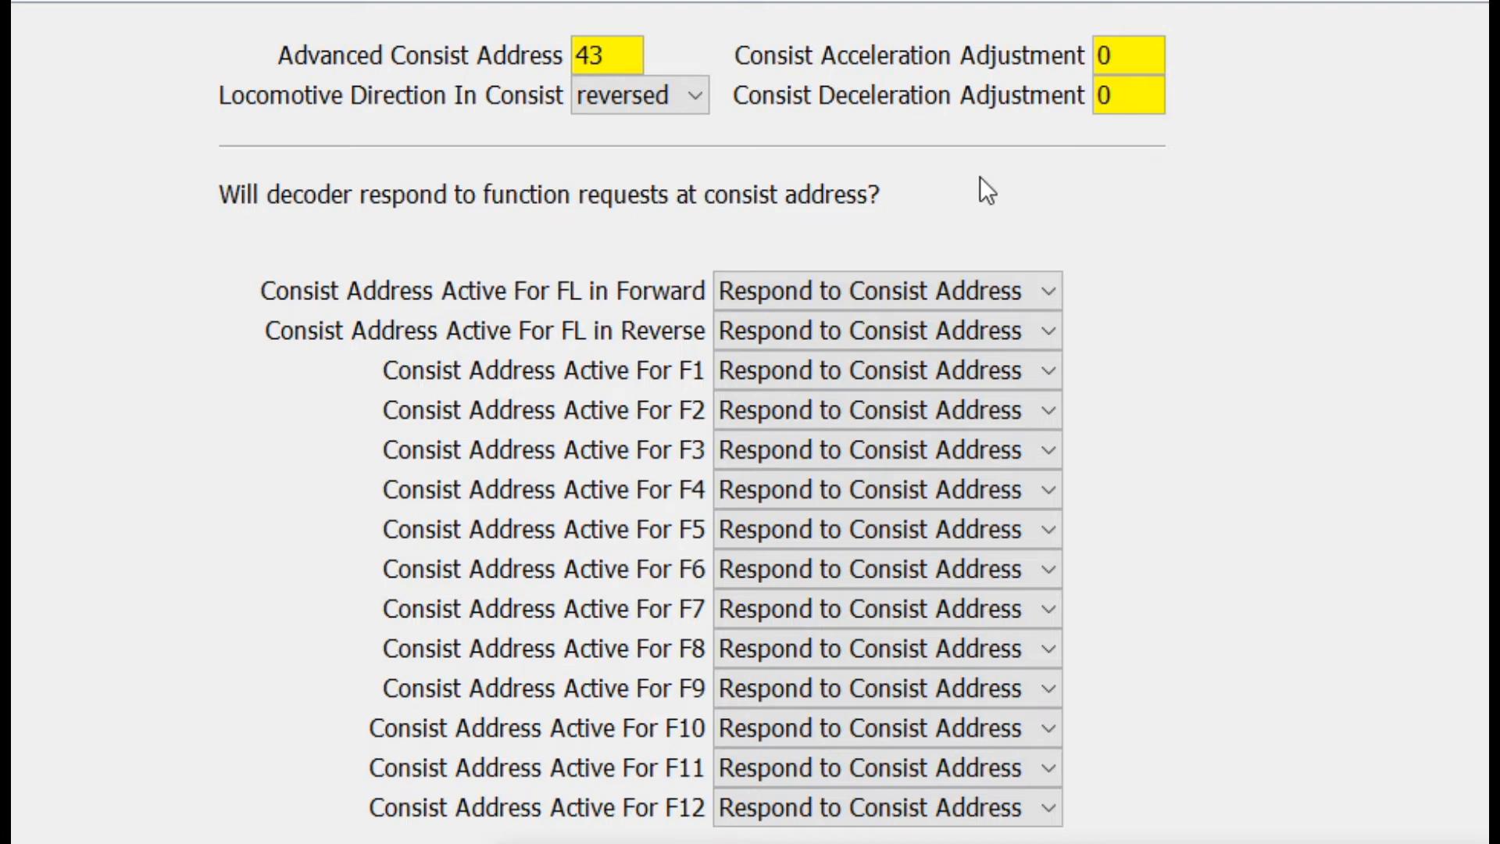
- Show the Consist settings: address 43, reversed direction, all functions responding to consist address
{"action": "left_click", "coordinate": [591, 56]}
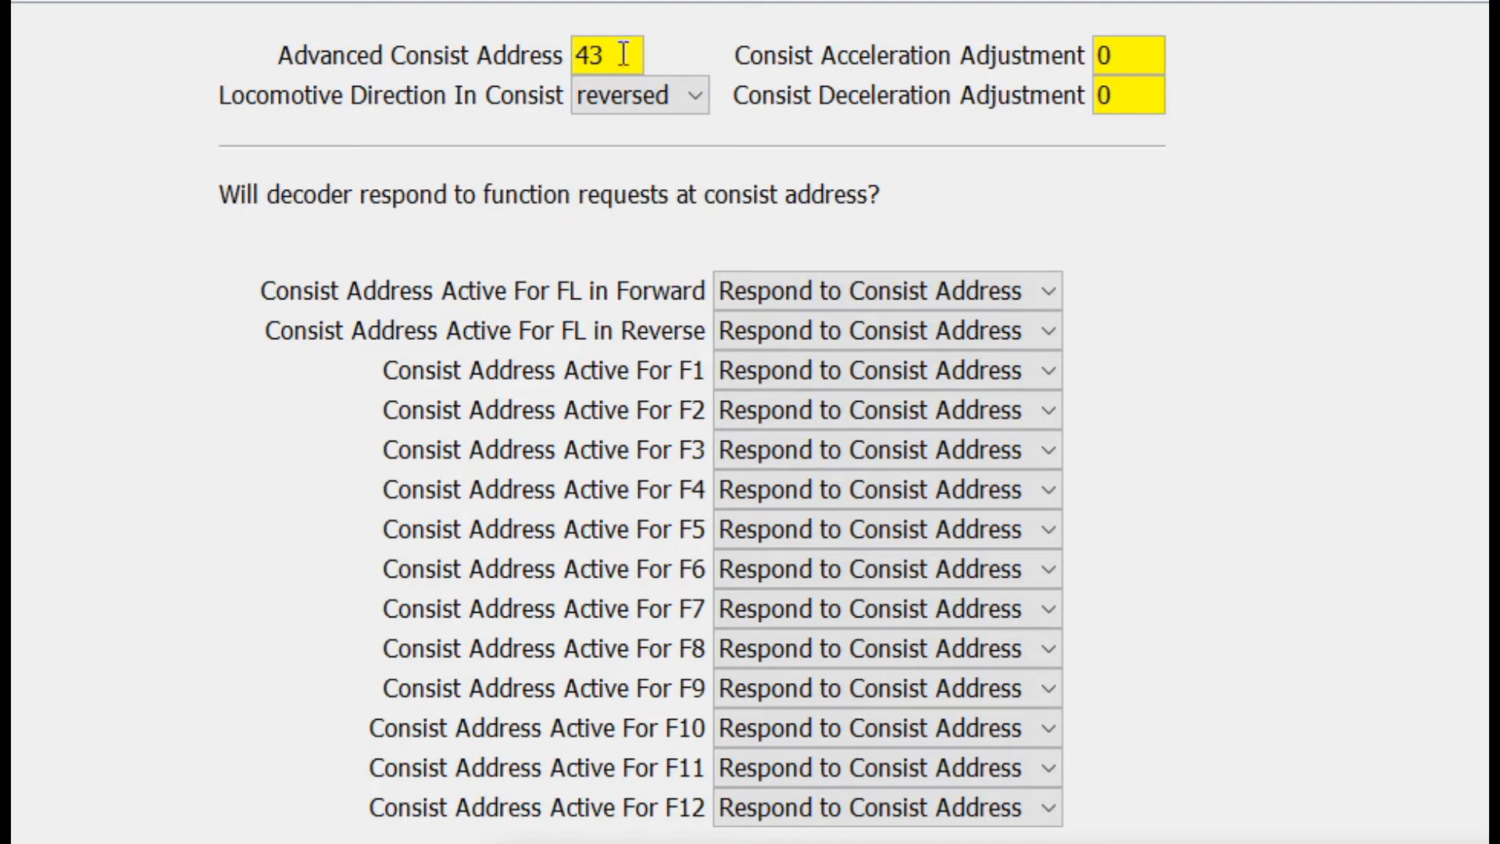
{"action": "left_click", "coordinate": [640, 96]}
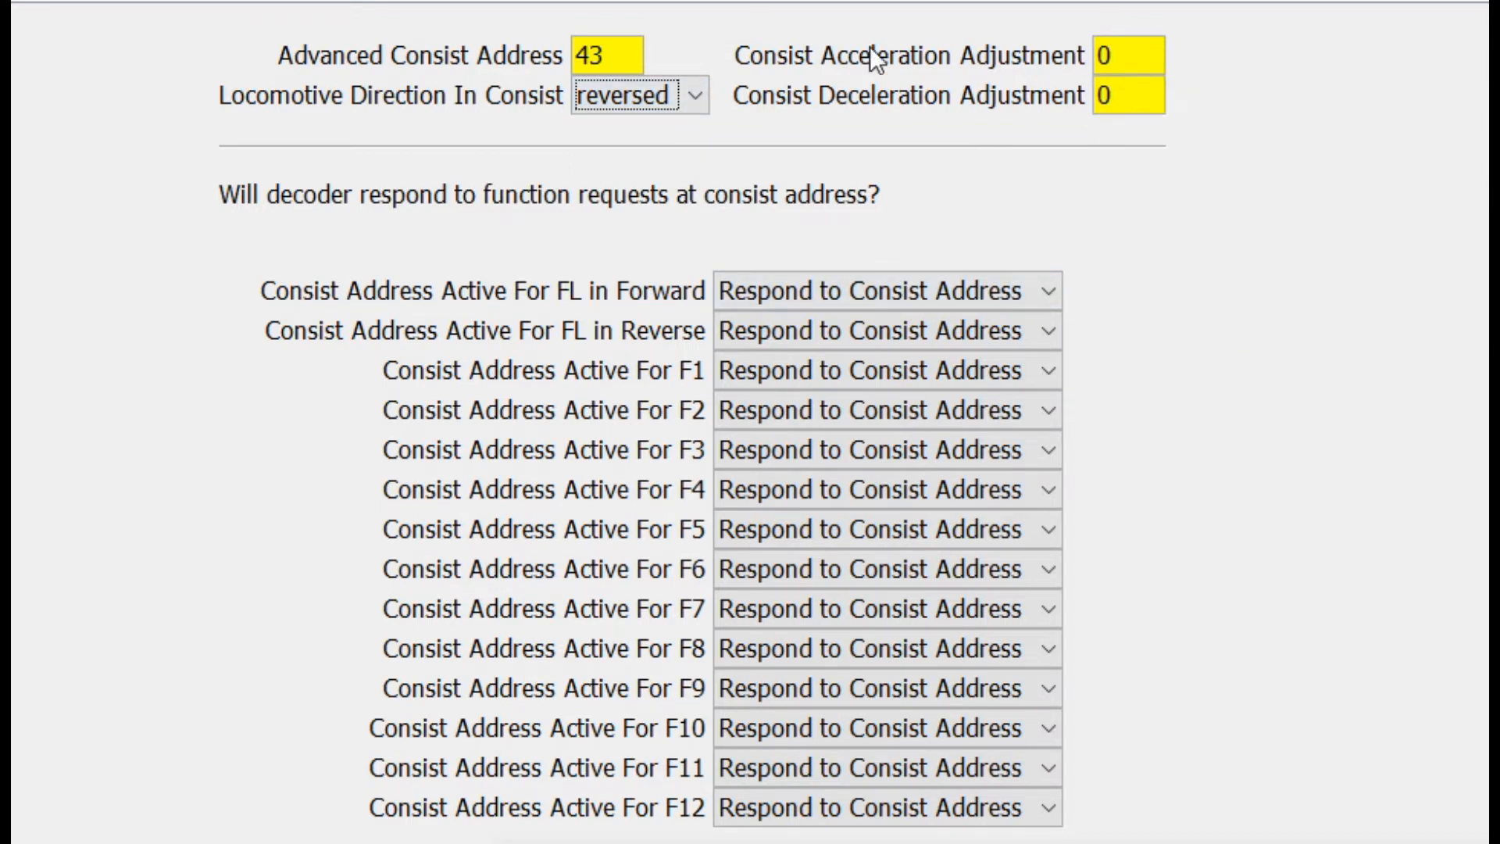
{"action": "mouse_move", "coordinate": [1192, 136]}
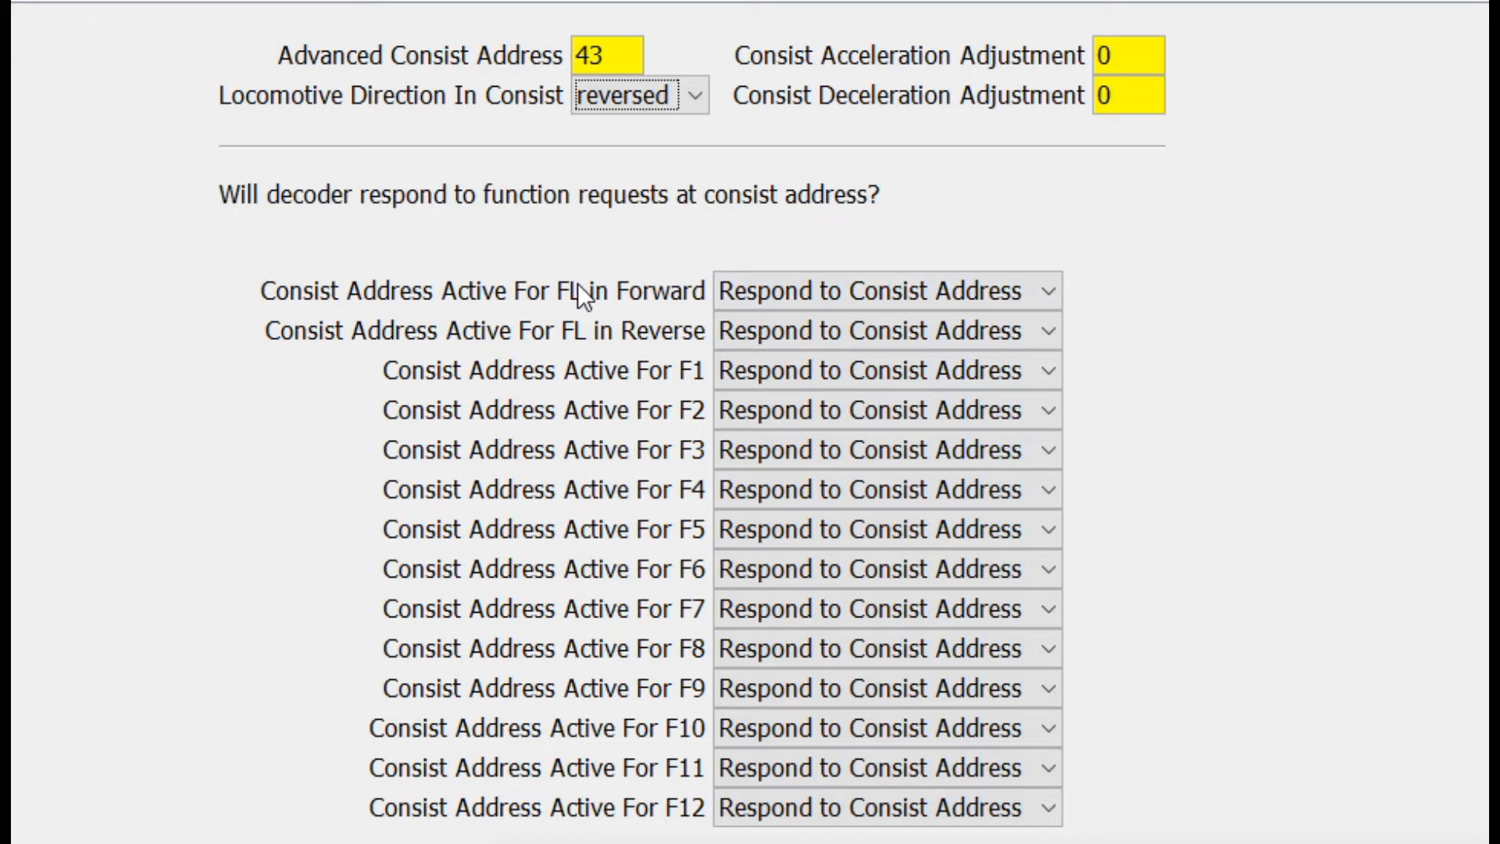
{"action": "mouse_move", "coordinate": [602, 371]}
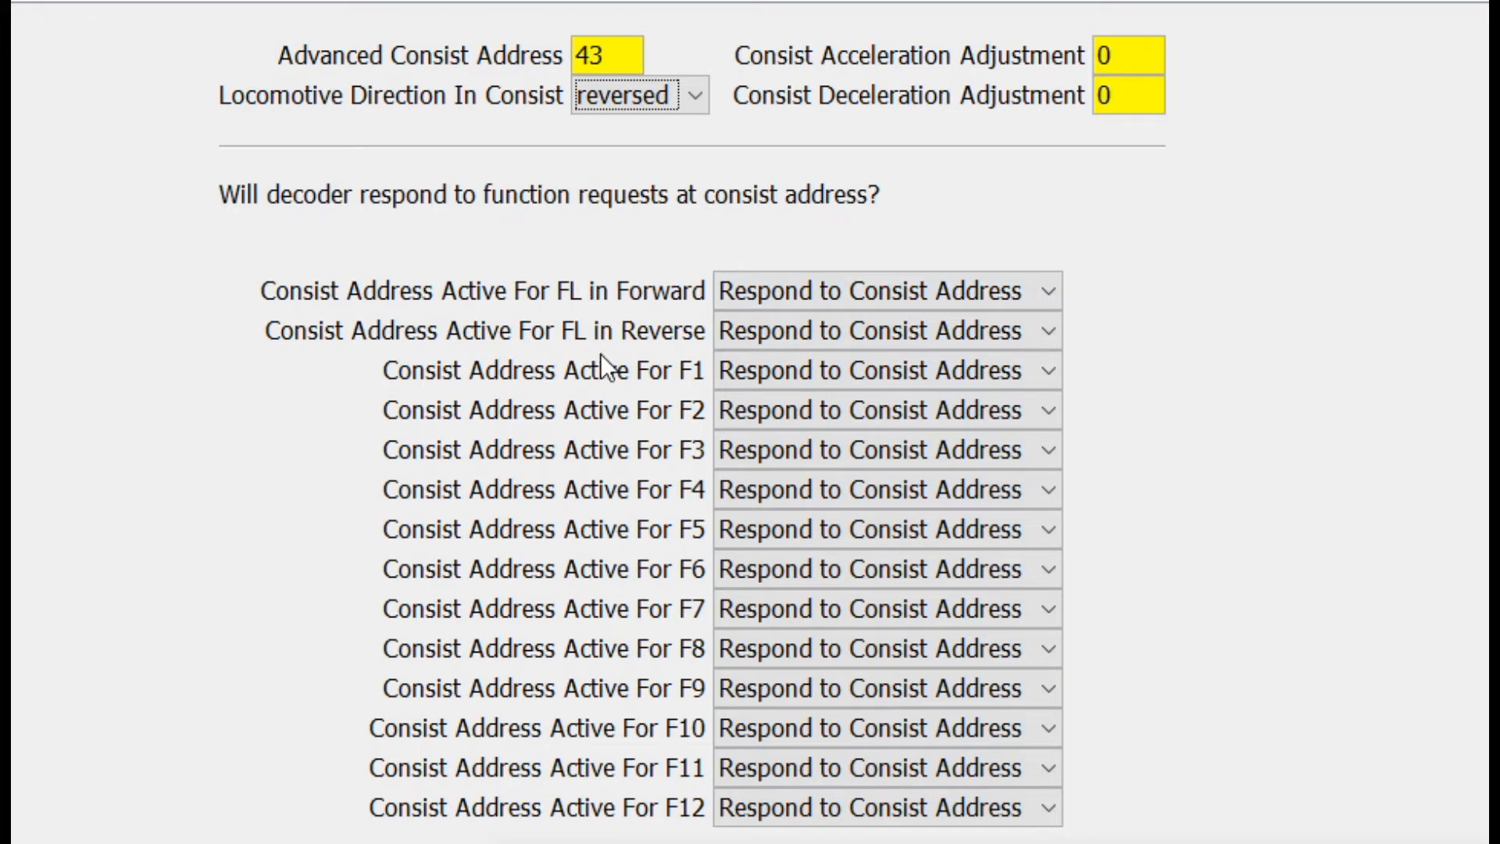
{"action": "mouse_move", "coordinate": [685, 837]}
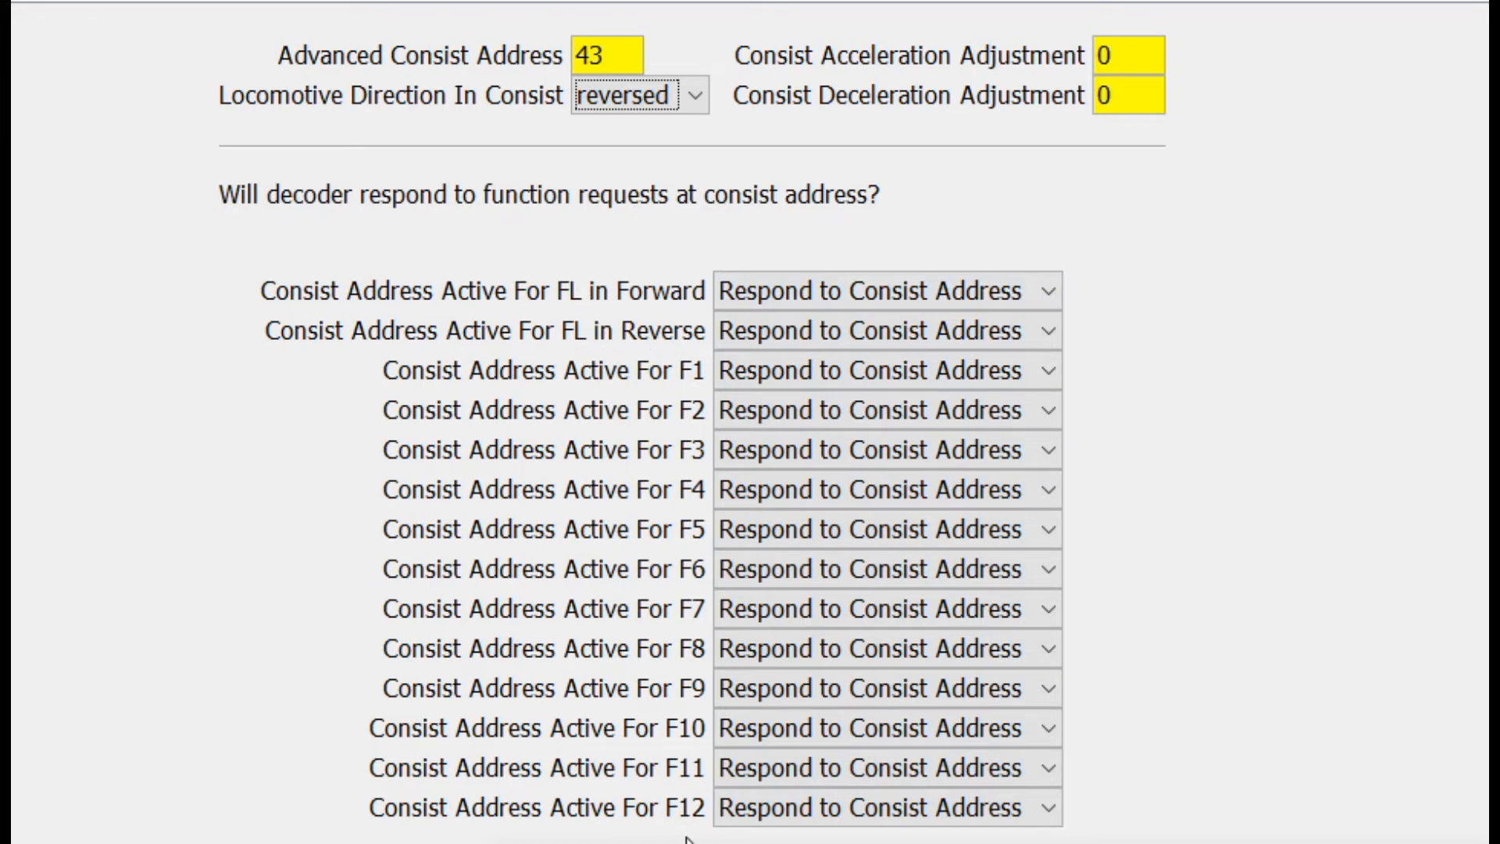
{"action": "mouse_move", "coordinate": [1216, 307]}
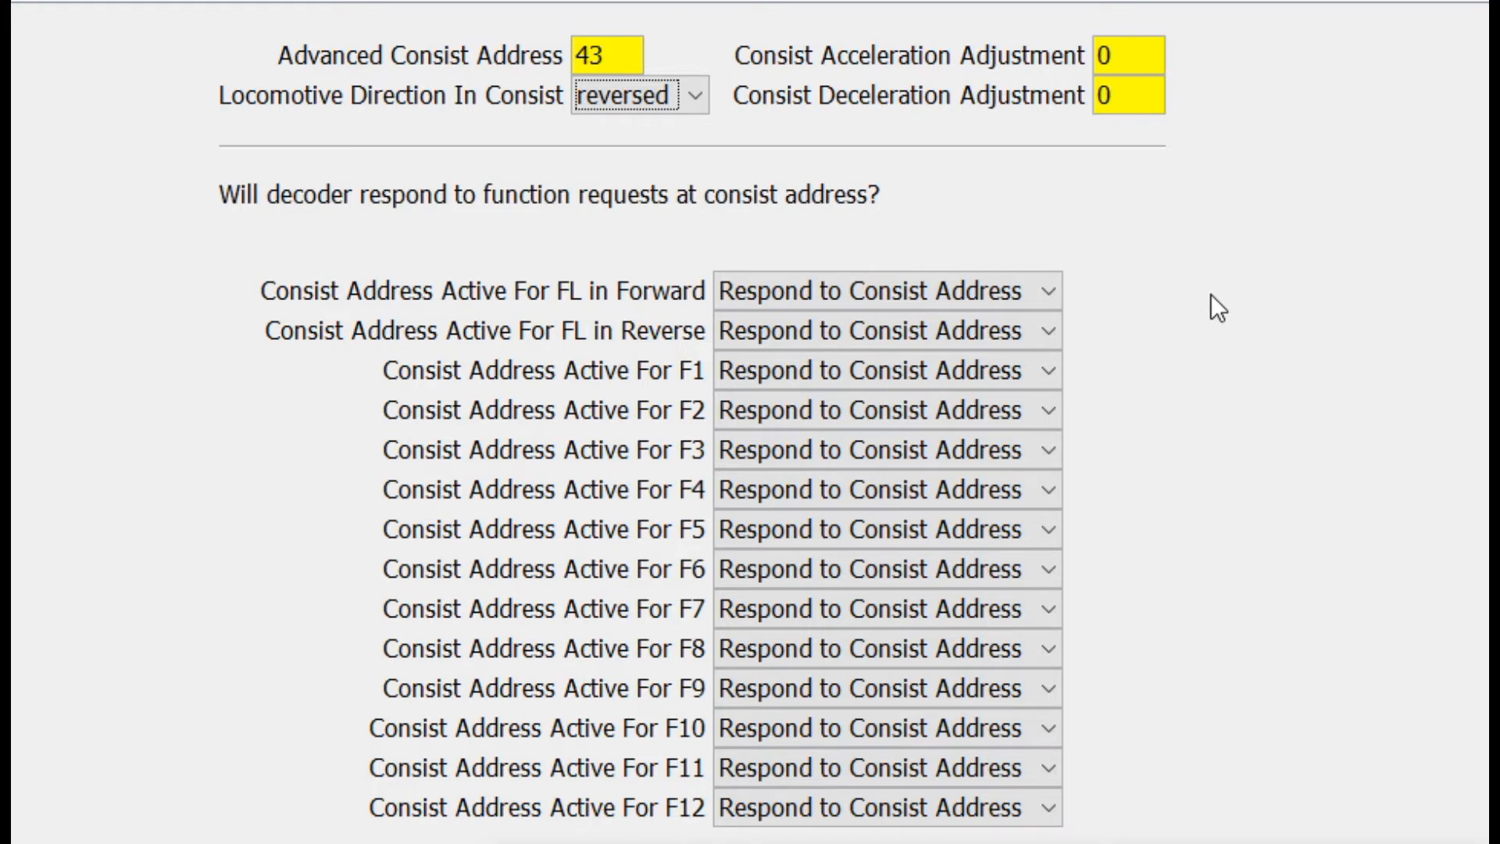
{"action": "mouse_move", "coordinate": [689, 278]}
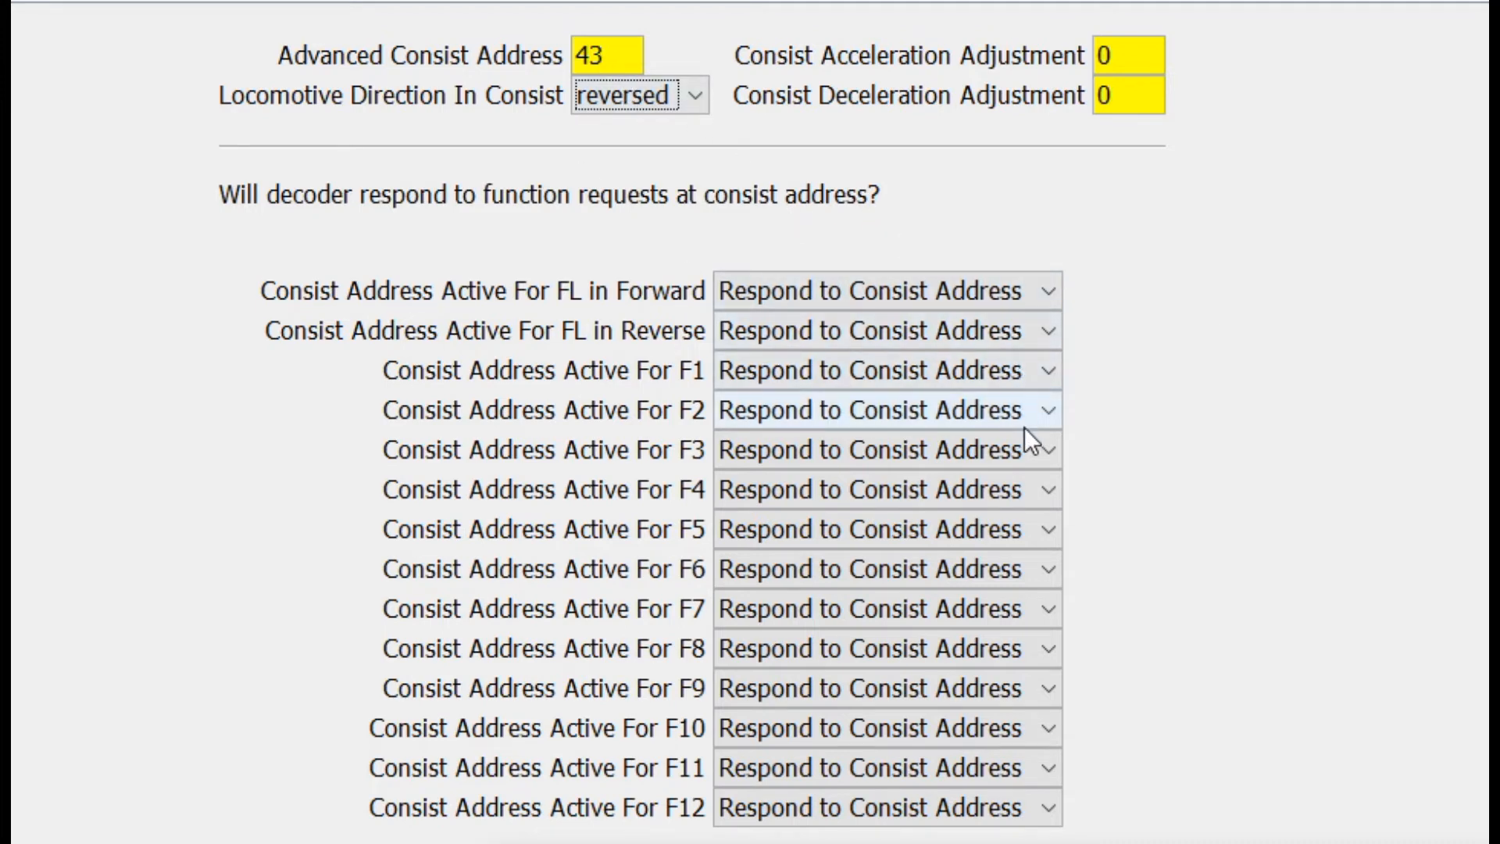
{"action": "mouse_move", "coordinate": [1213, 393]}
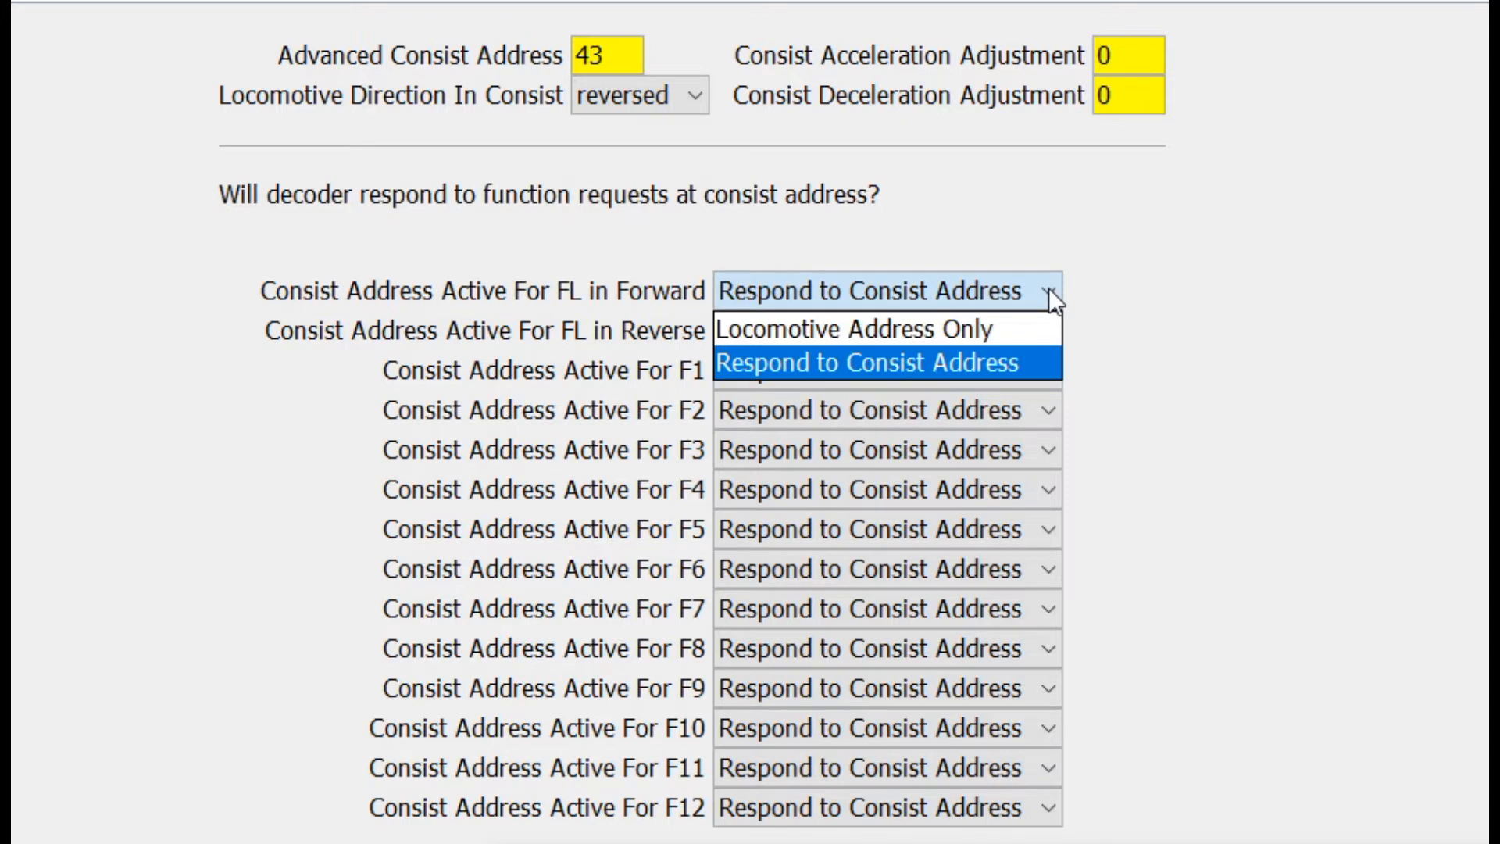
- Keep the forward headlight on the consist address and set F11 to locomotive address only
{"action": "left_click", "coordinate": [884, 363]}
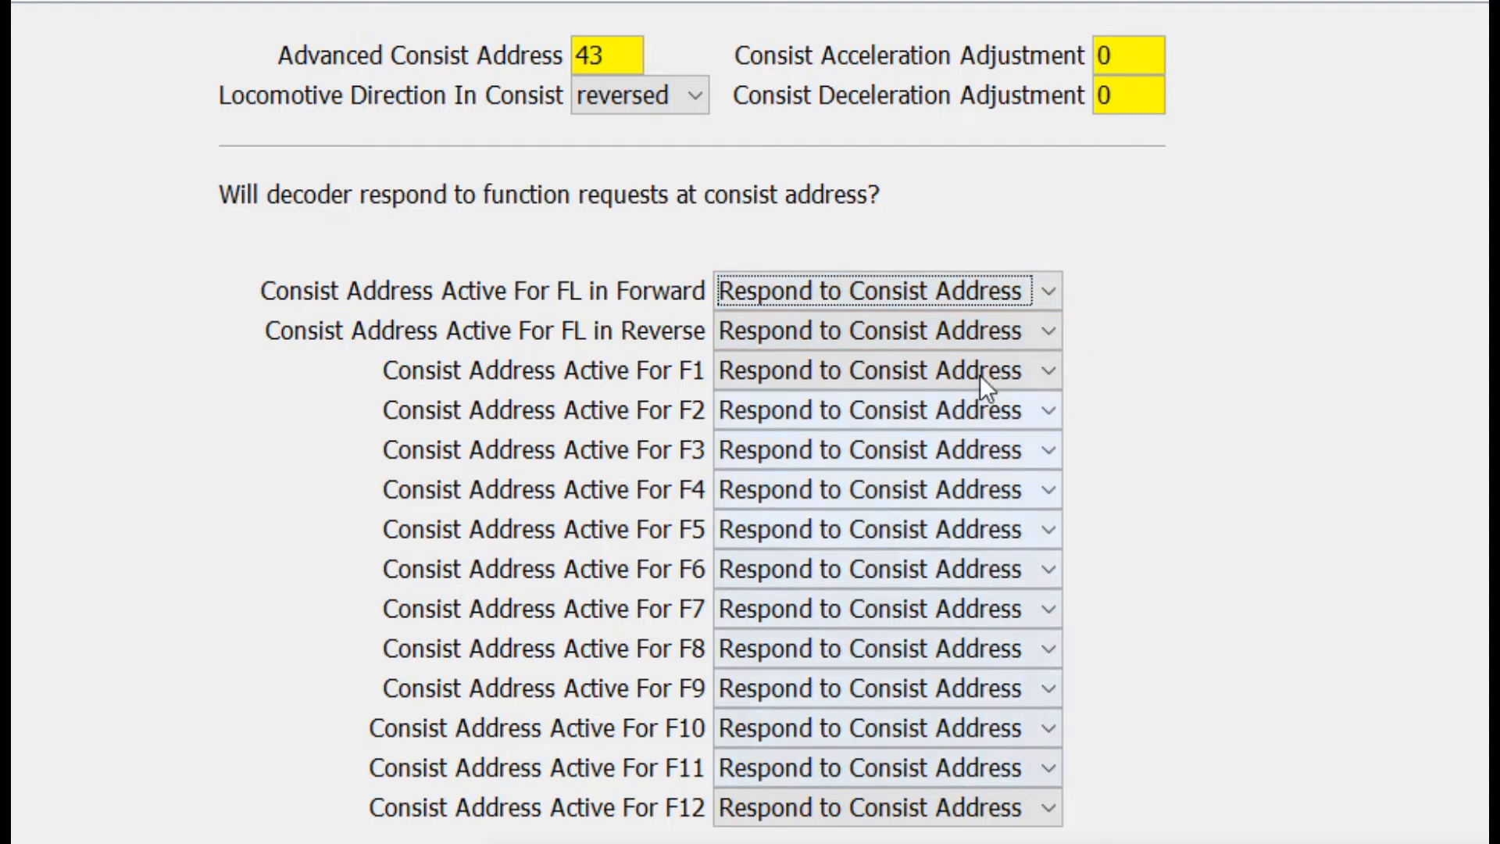
{"action": "mouse_move", "coordinate": [995, 342]}
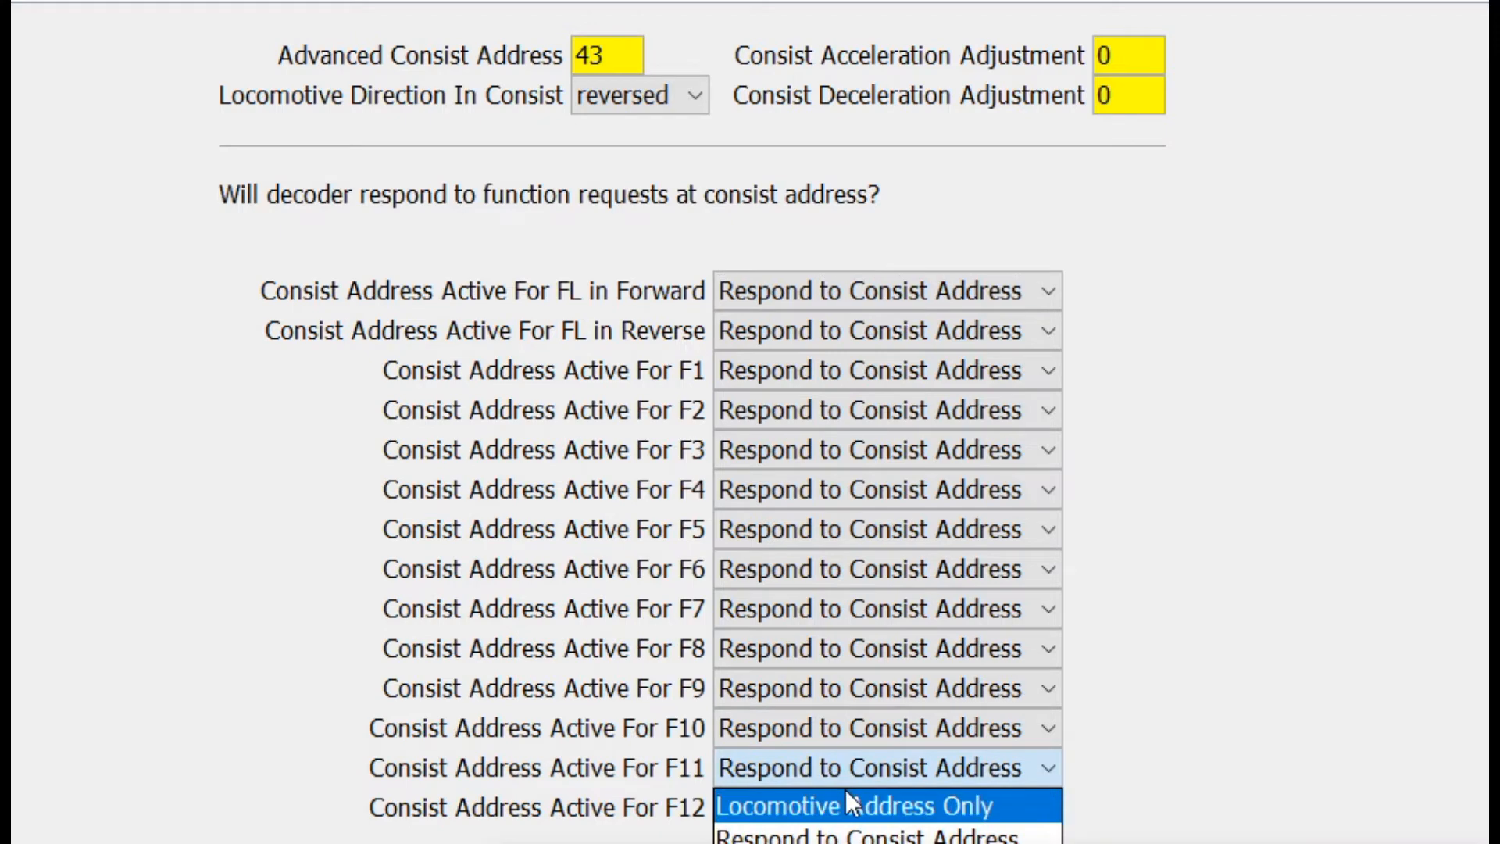
{"action": "left_click", "coordinate": [850, 805]}
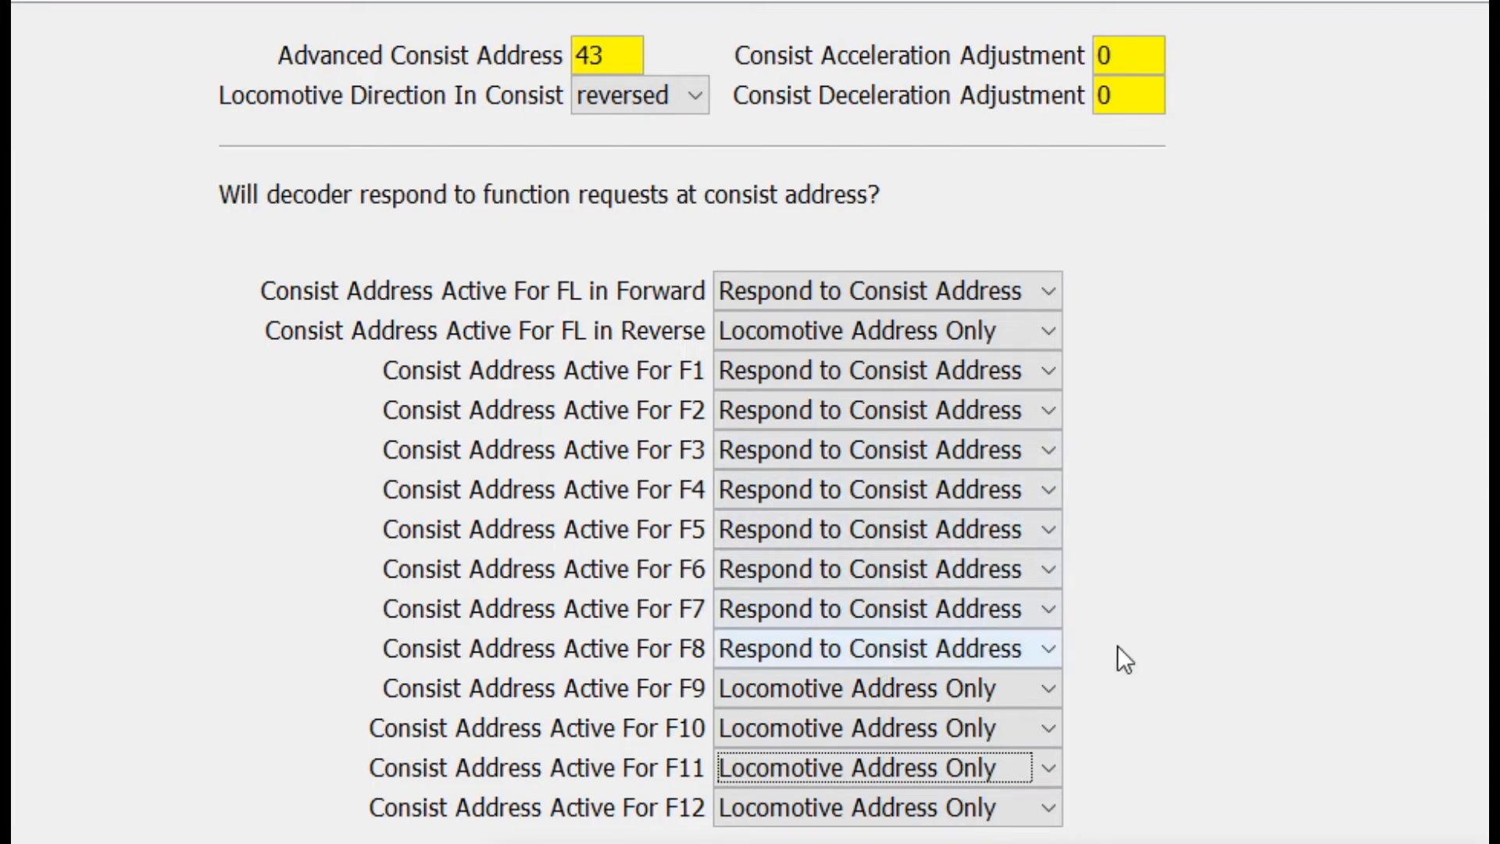
{"action": "mouse_move", "coordinate": [1167, 630]}
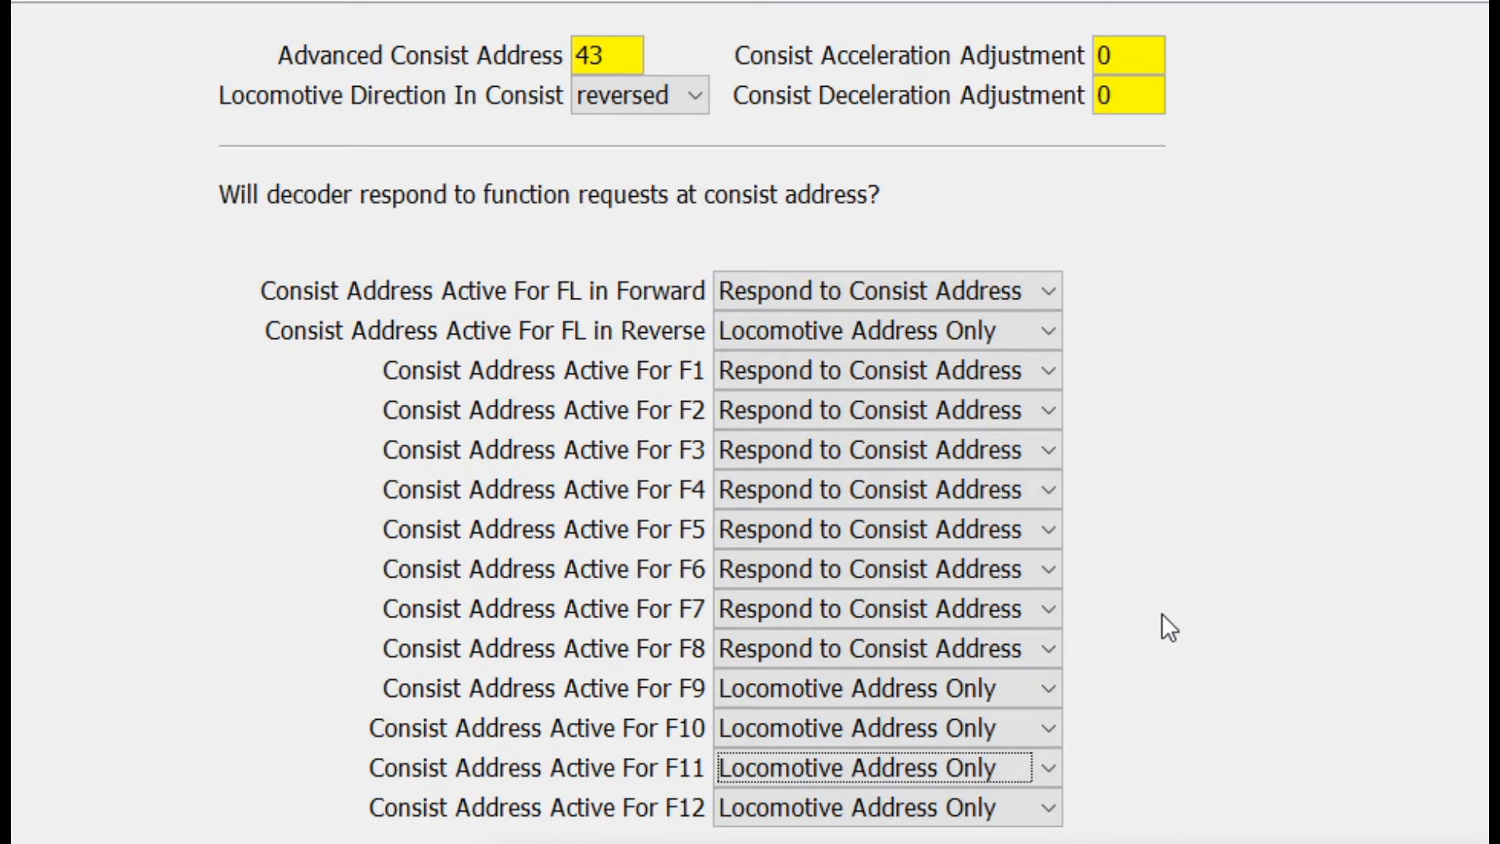
{"action": "mouse_move", "coordinate": [1144, 179]}
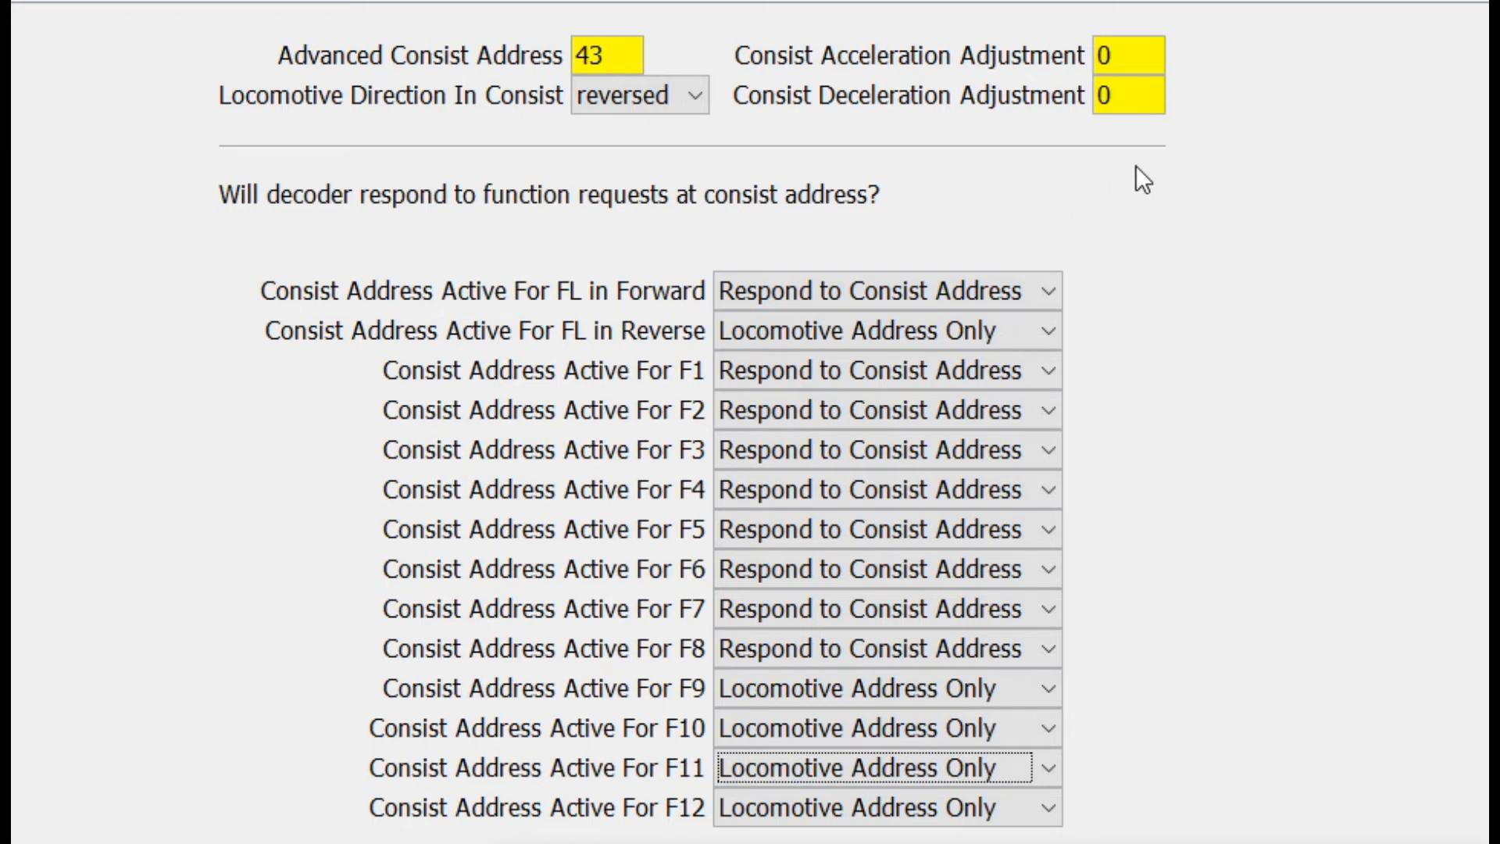
{"action": "left_click", "coordinate": [589, 55]}
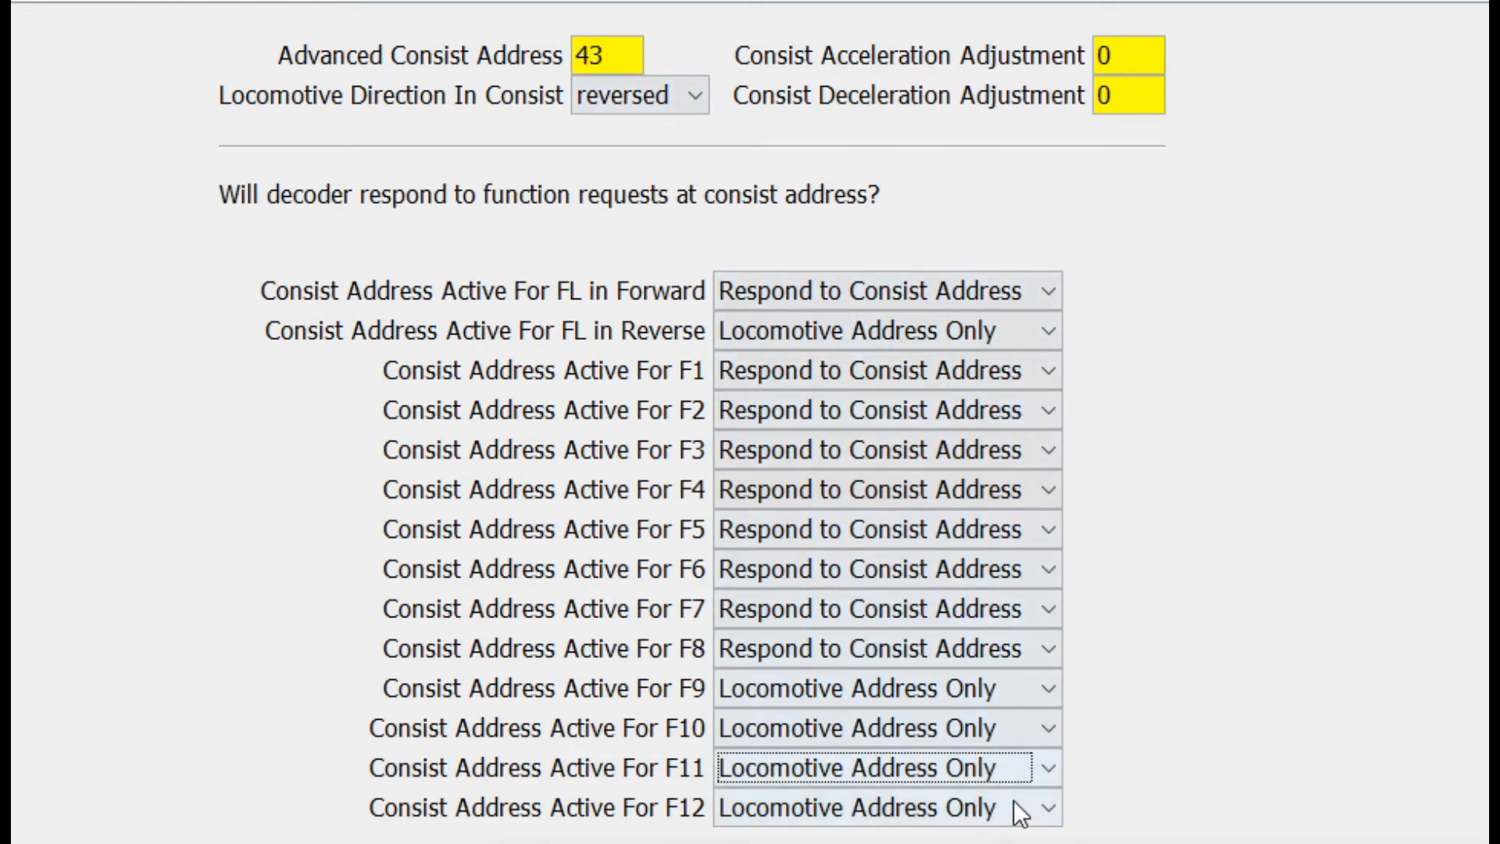
{"action": "mouse_move", "coordinate": [1146, 725]}
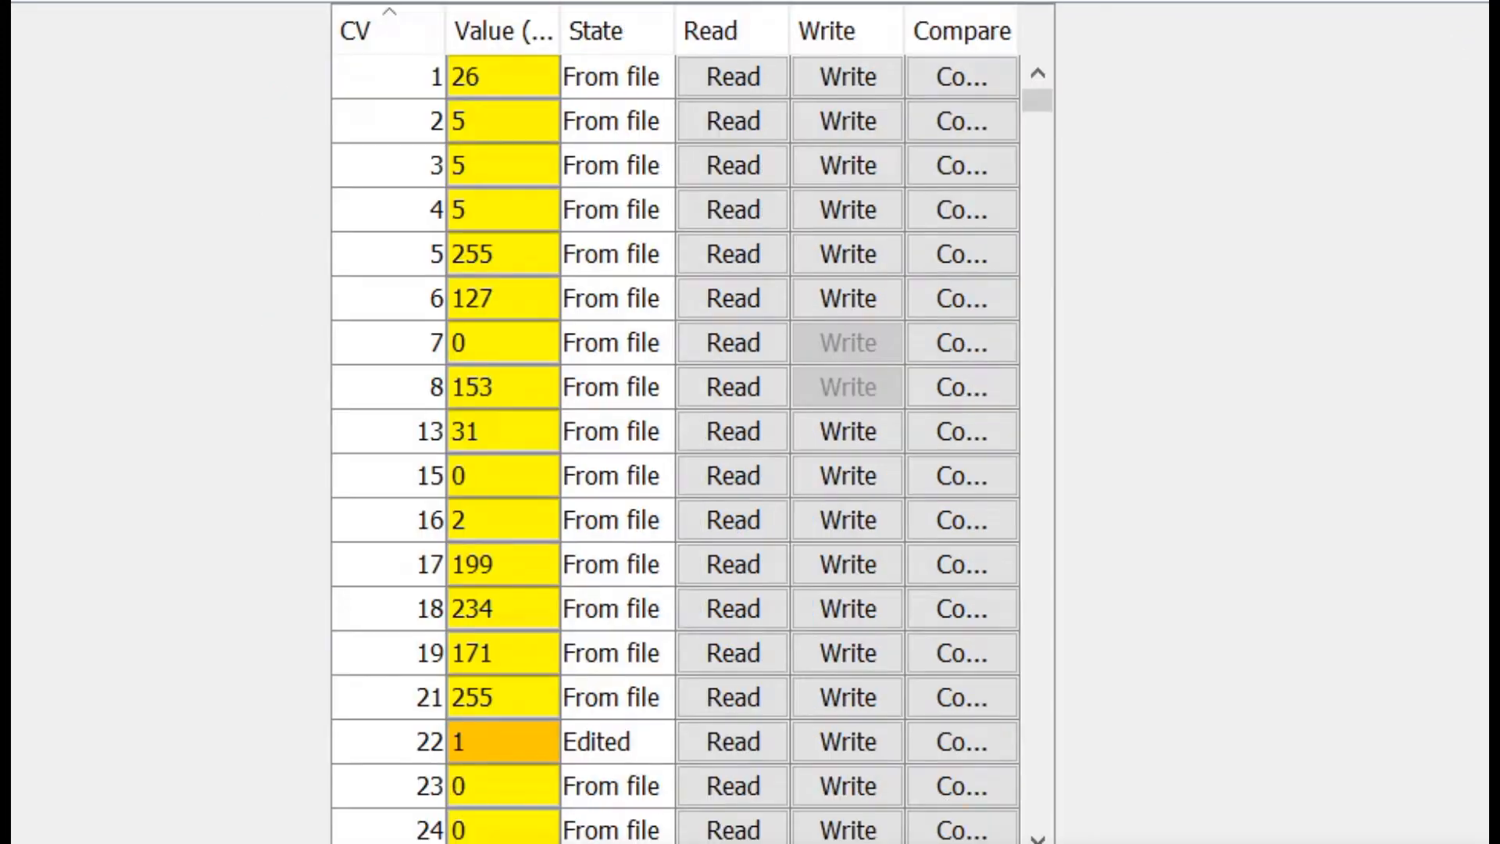
{"action": "mouse_move", "coordinate": [687, 165]}
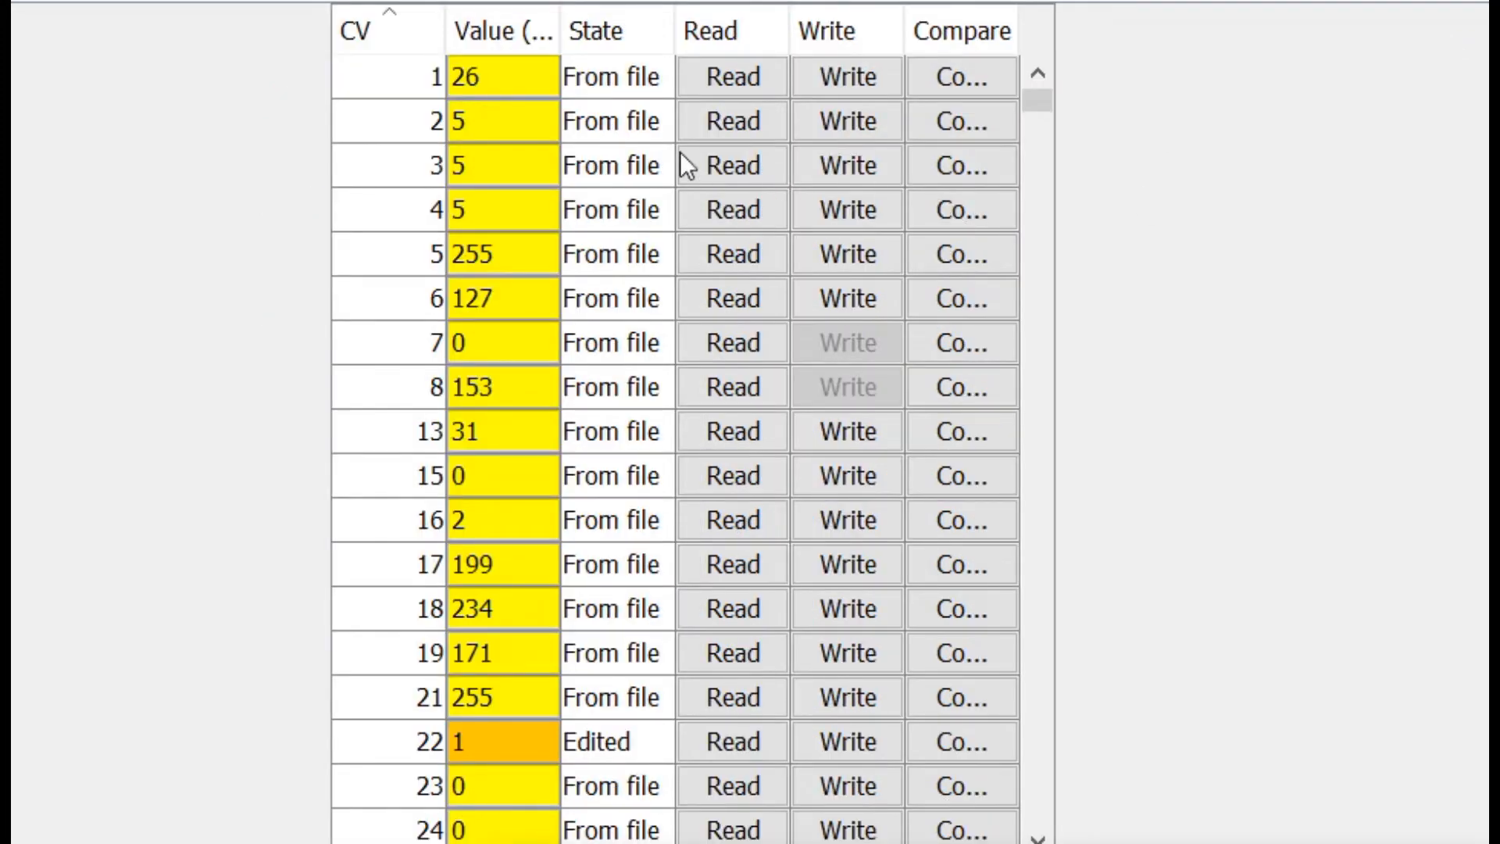
{"action": "scroll", "scroll_direction": "down", "scroll_amount": 3}
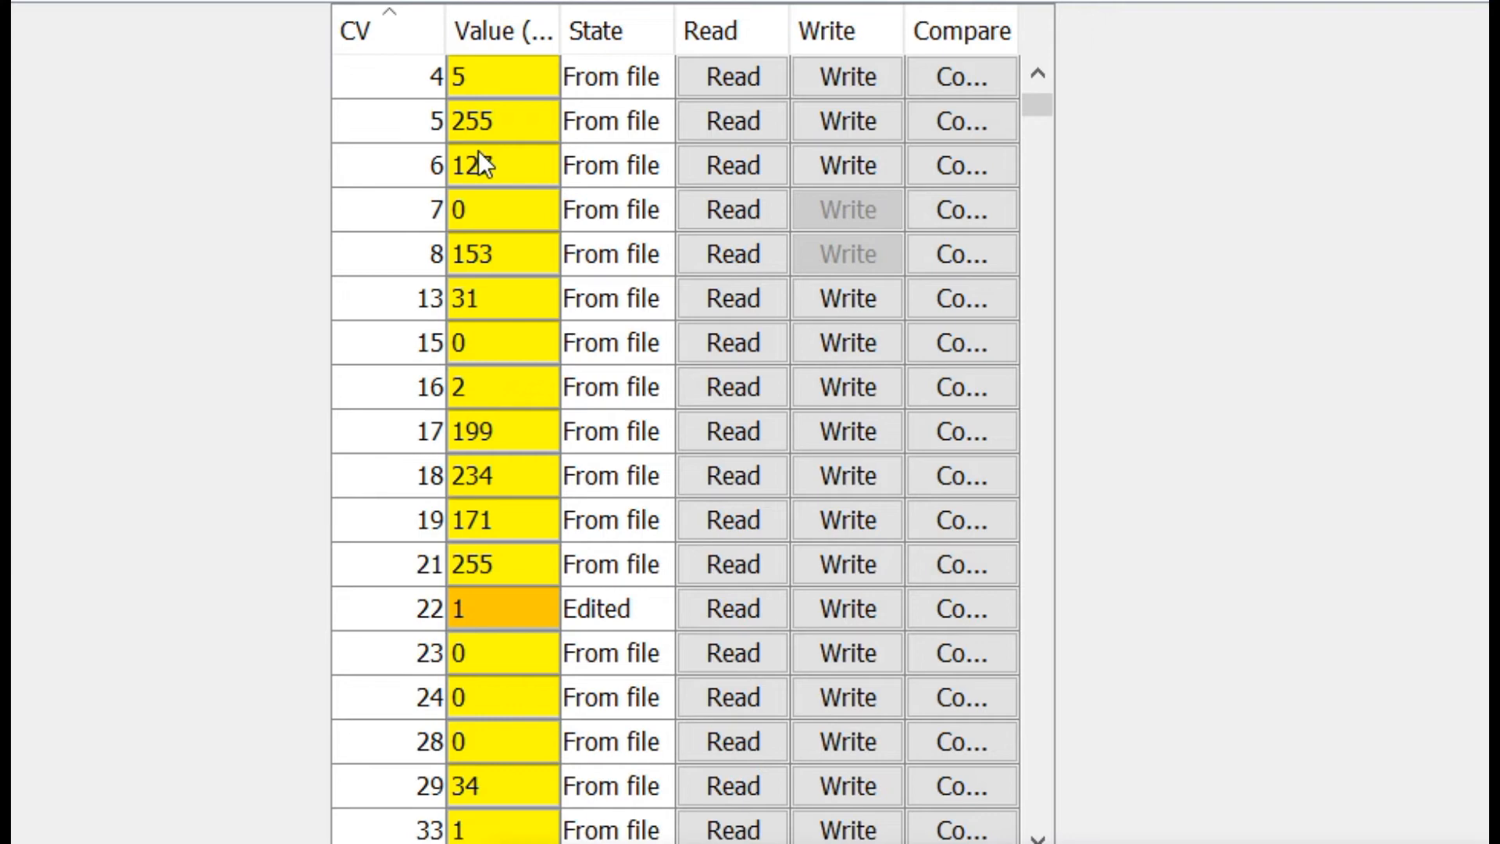
{"action": "scroll", "scroll_direction": "down", "scroll_amount": 3}
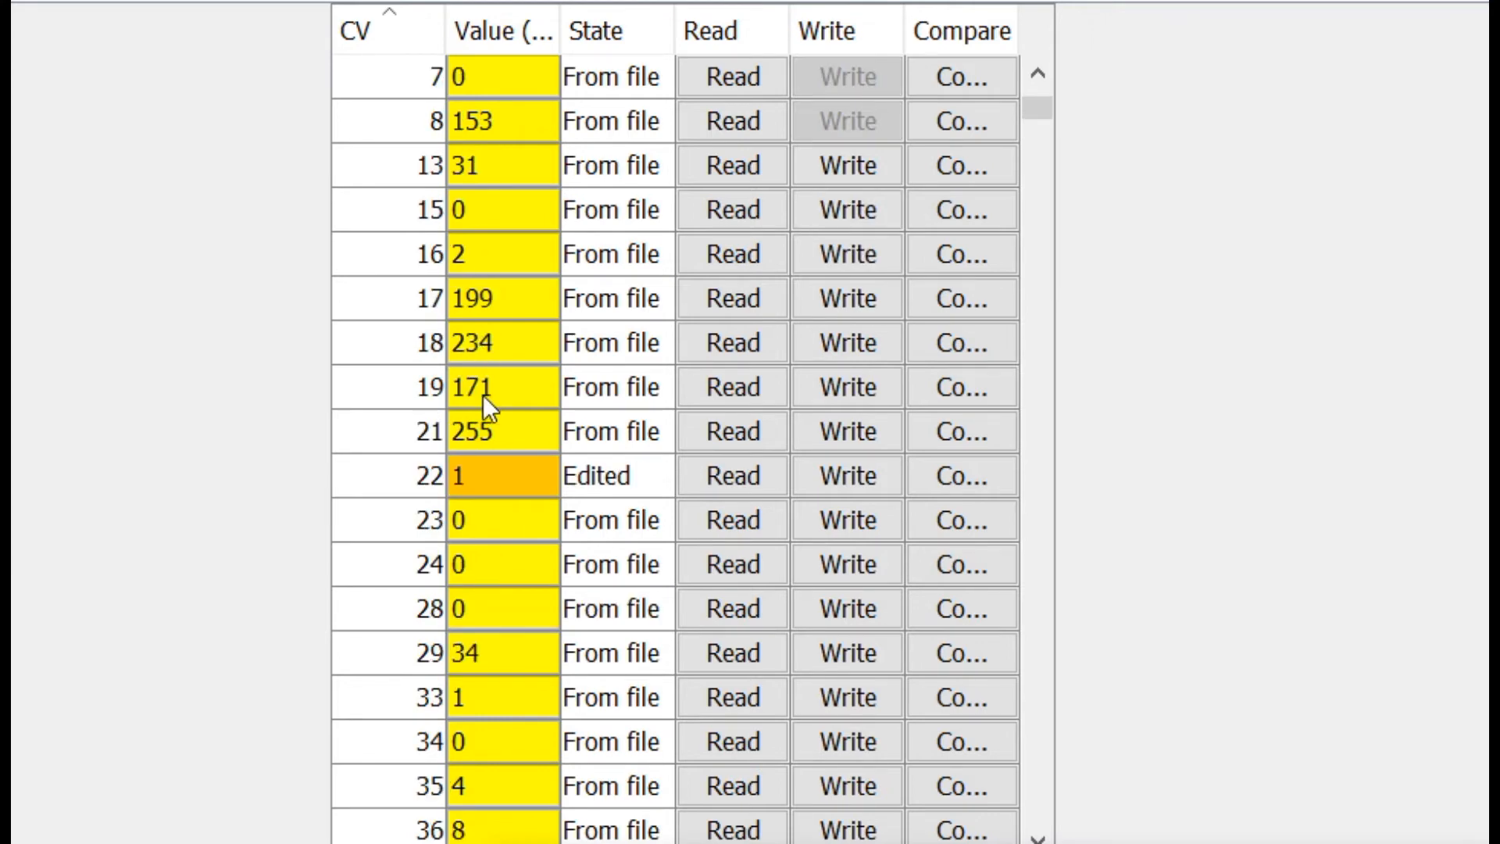
{"action": "mouse_move", "coordinate": [530, 419]}
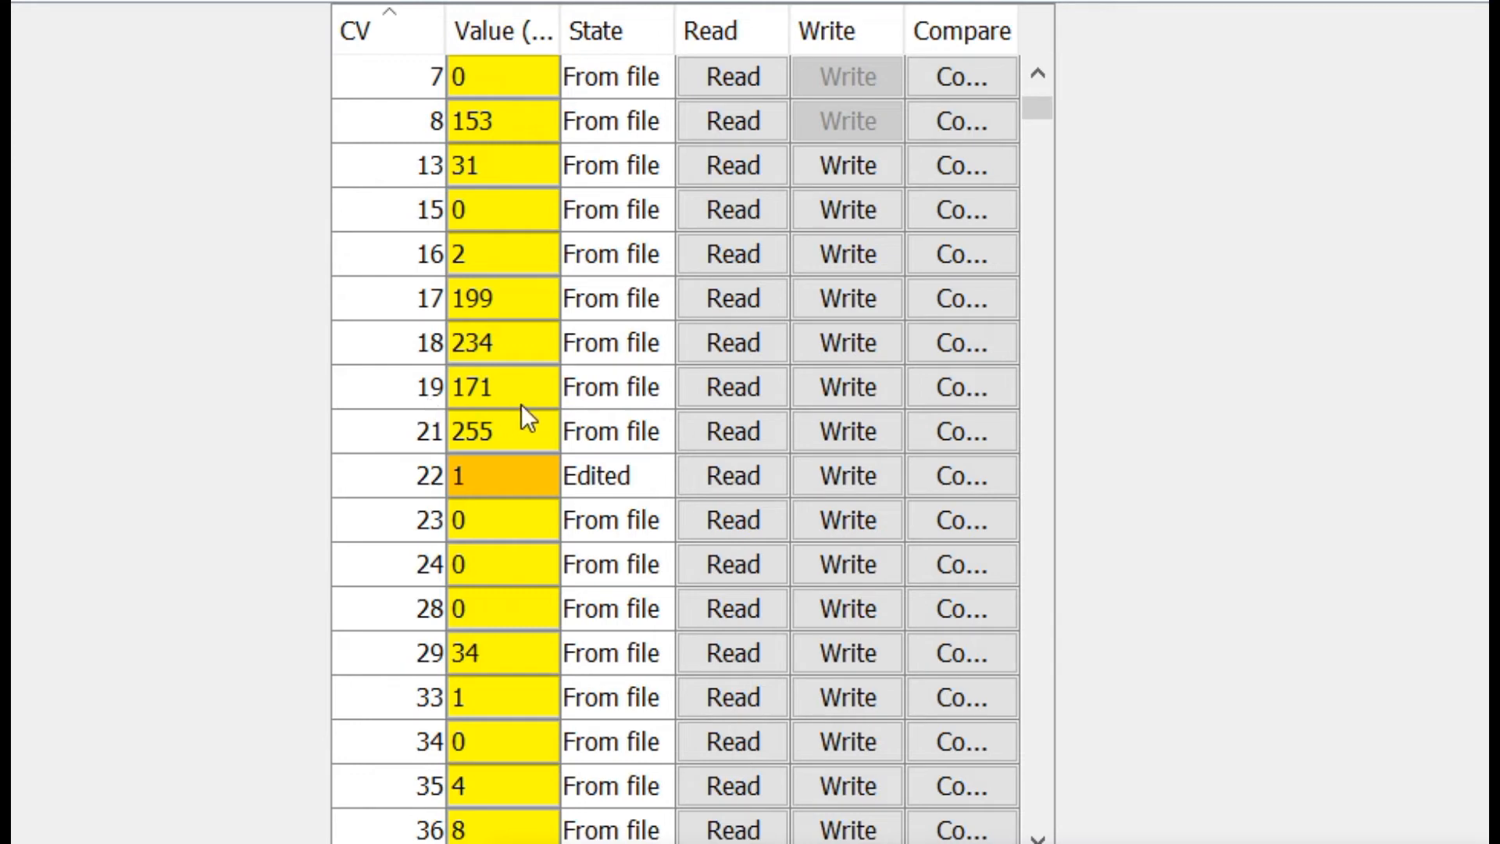
{"action": "mouse_move", "coordinate": [509, 409]}
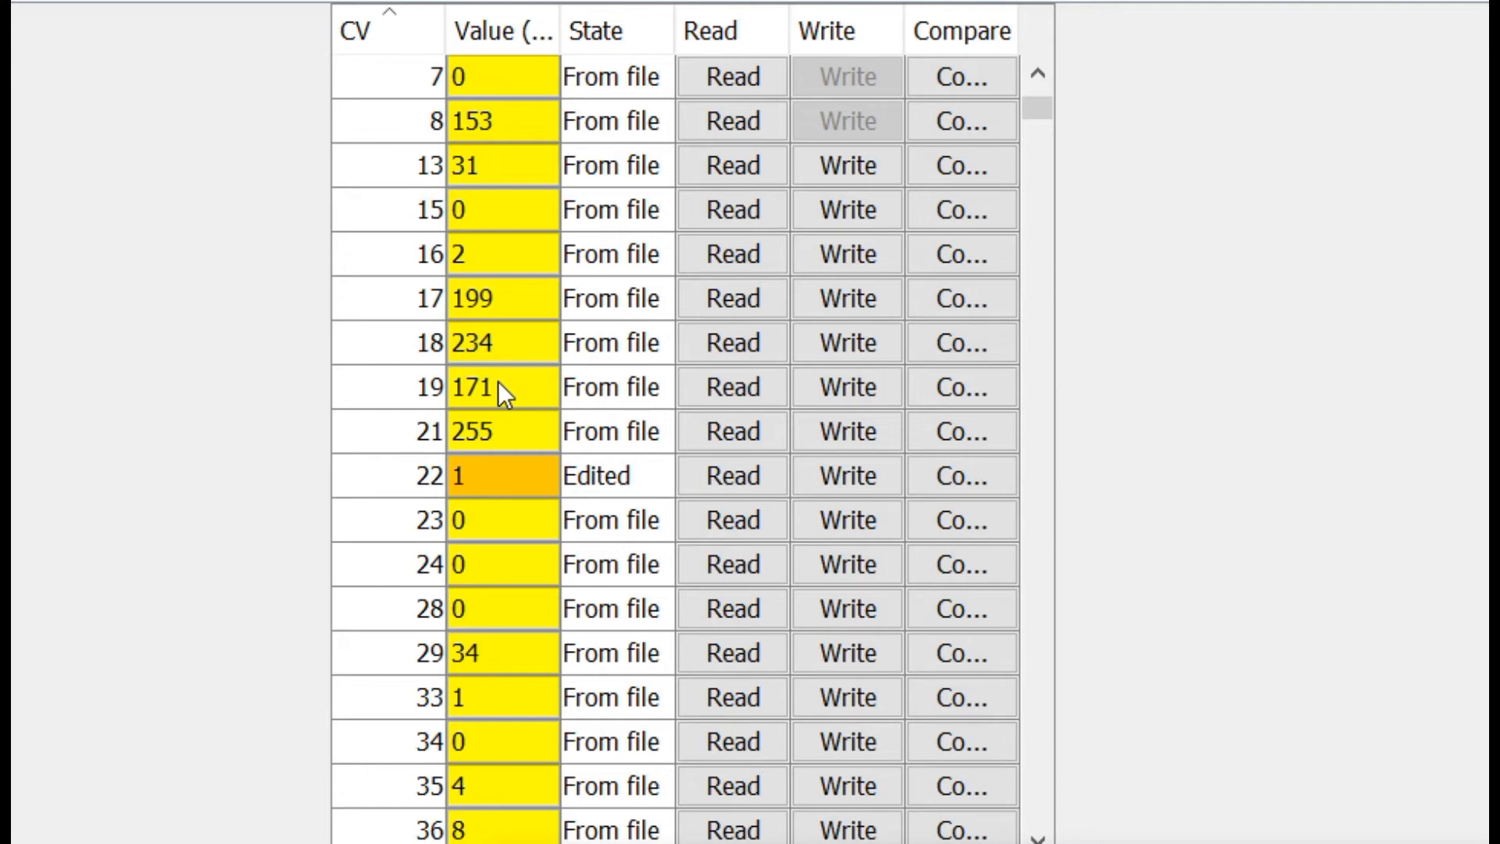
{"action": "mouse_move", "coordinate": [529, 448]}
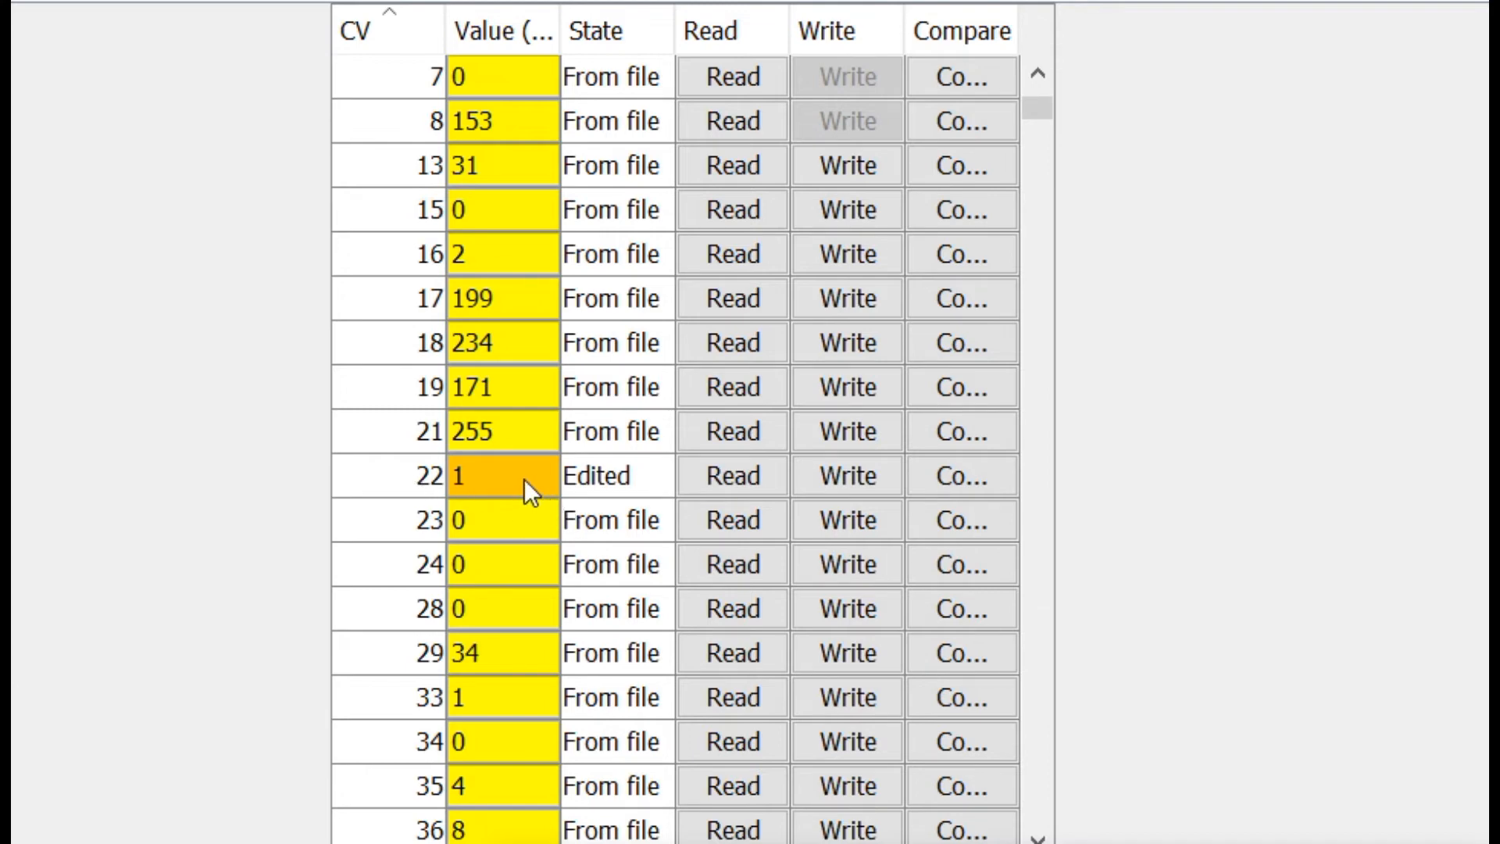
{"action": "mouse_move", "coordinate": [573, 396]}
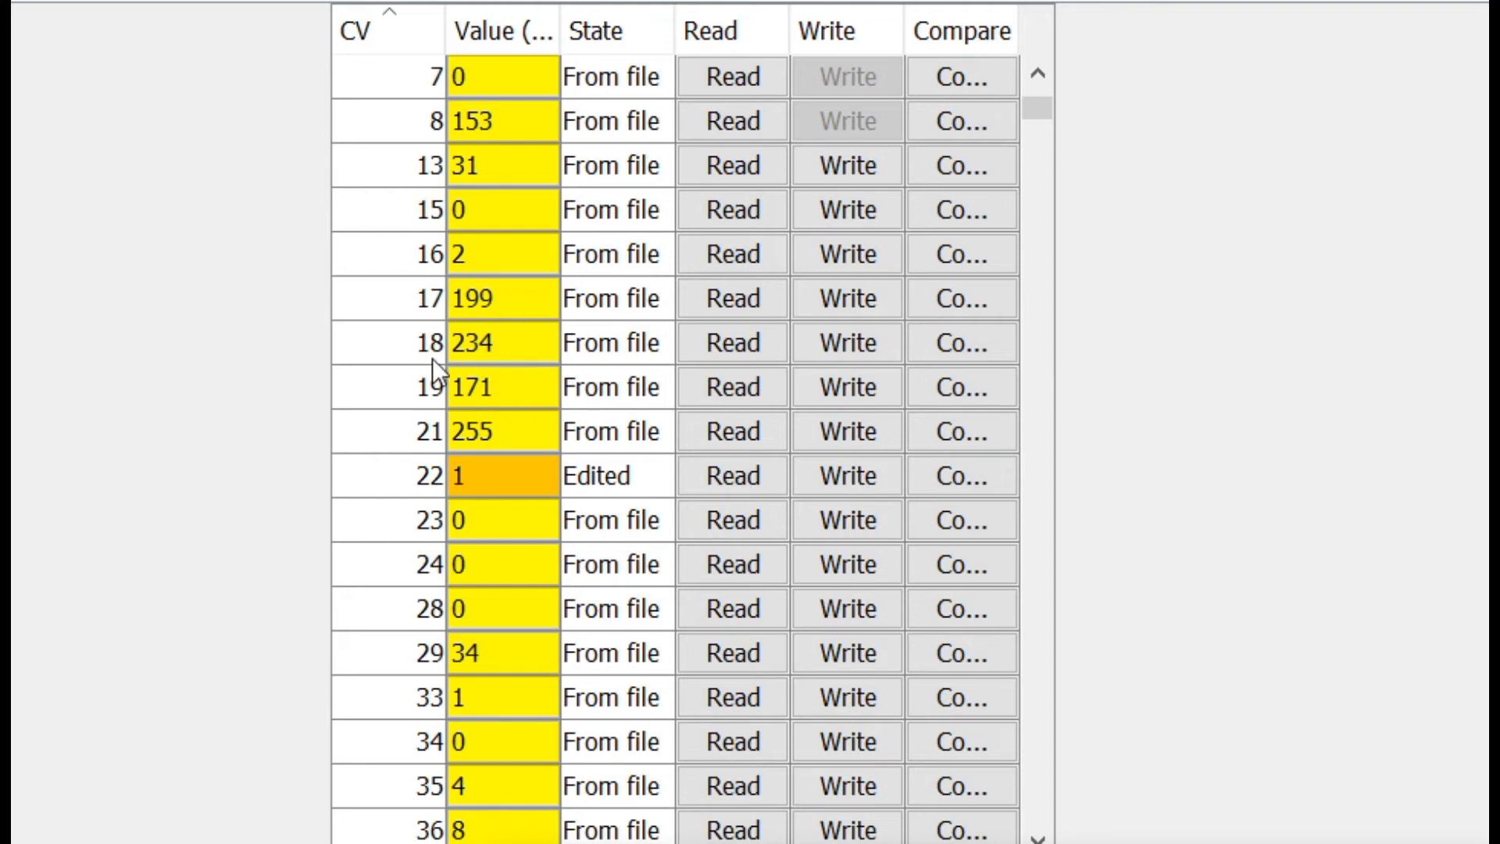
{"action": "mouse_move", "coordinate": [487, 483]}
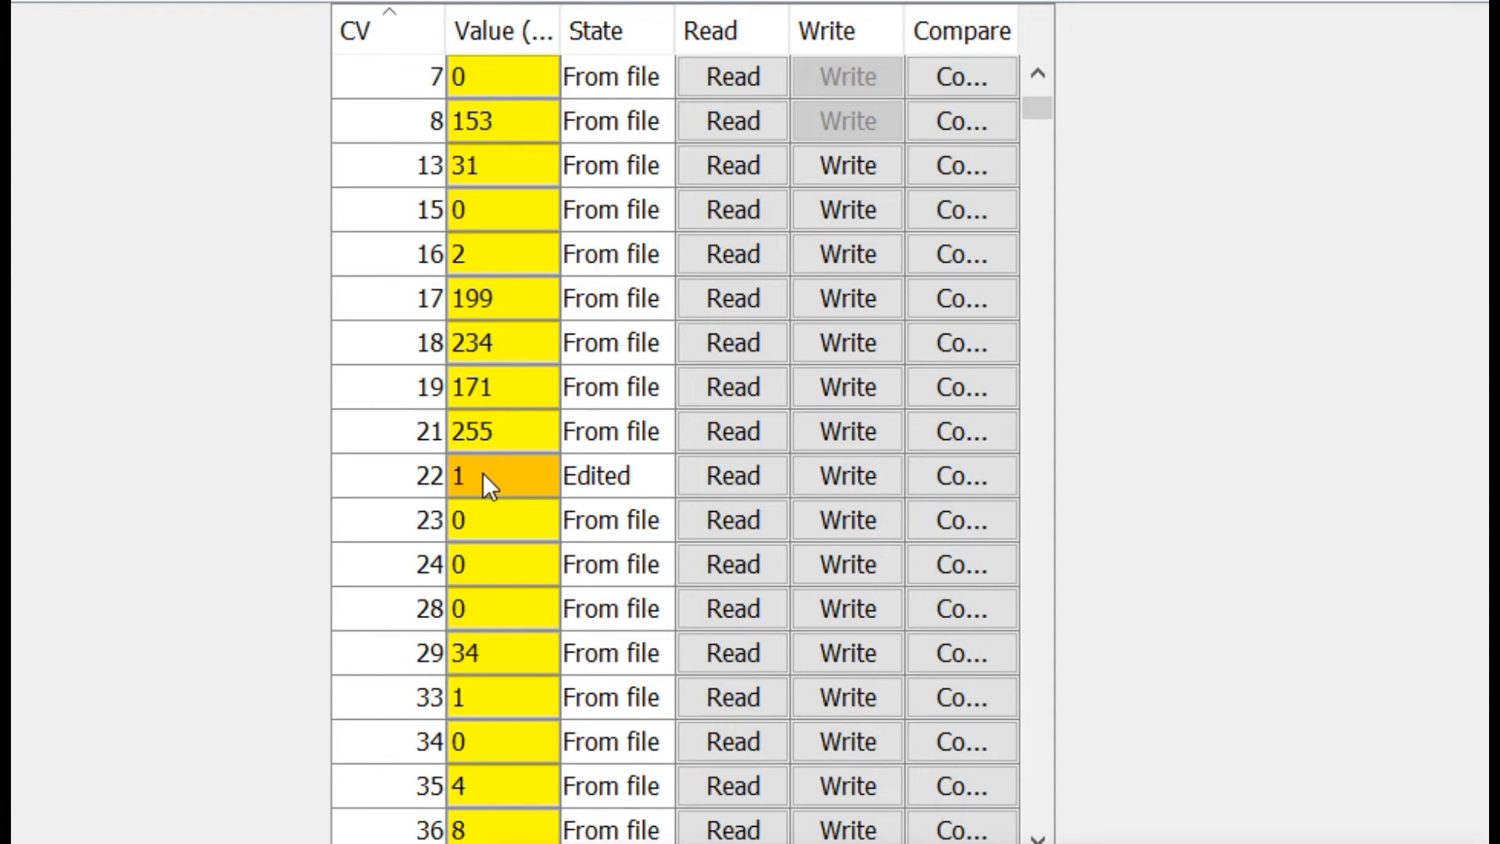
{"action": "mouse_move", "coordinate": [1122, 306]}
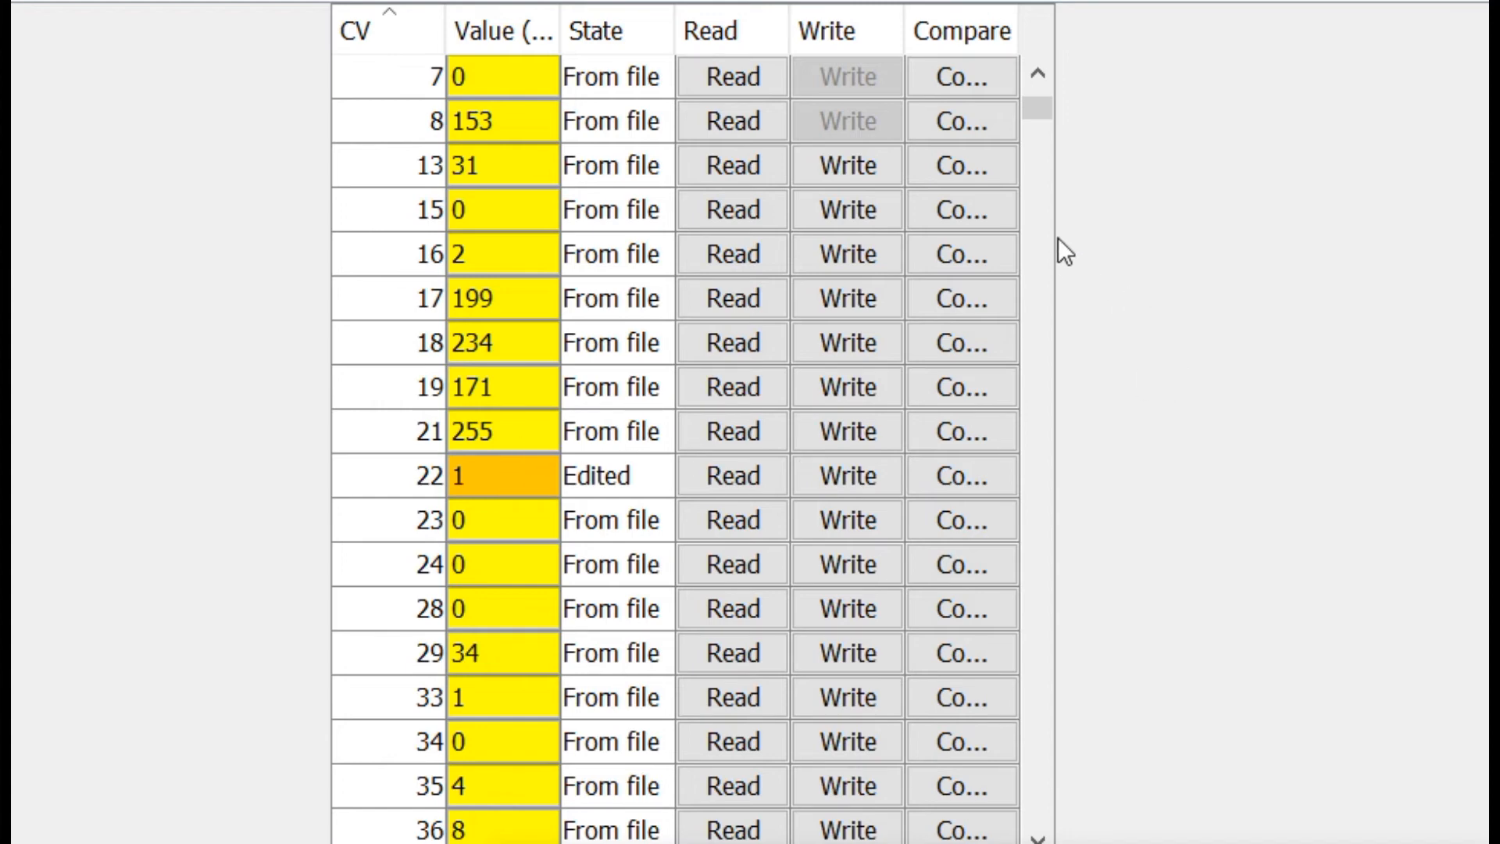
{"action": "mouse_move", "coordinate": [1241, 222]}
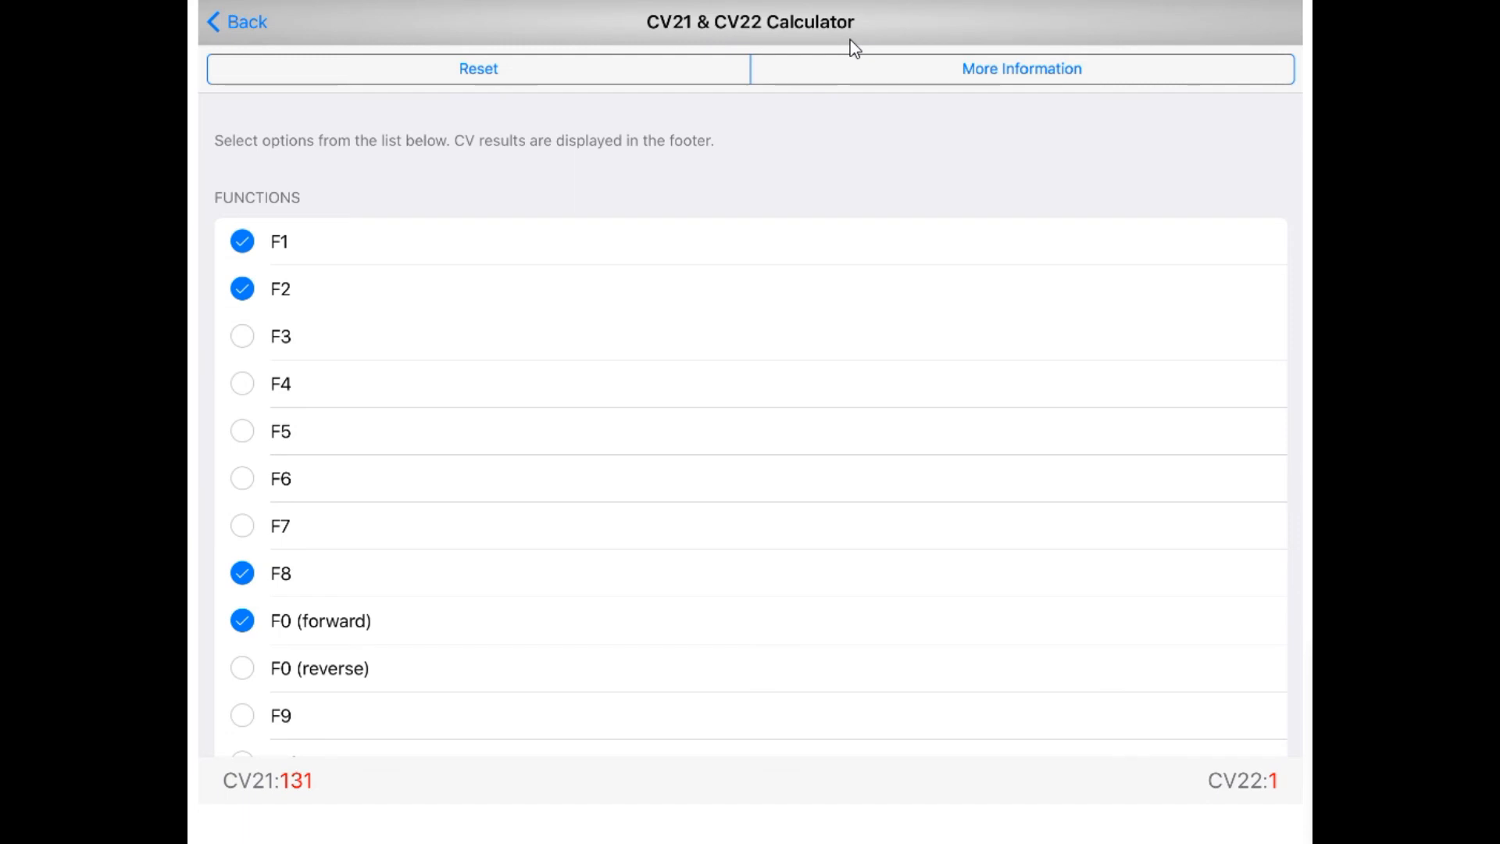
{"action": "mouse_move", "coordinate": [248, 266]}
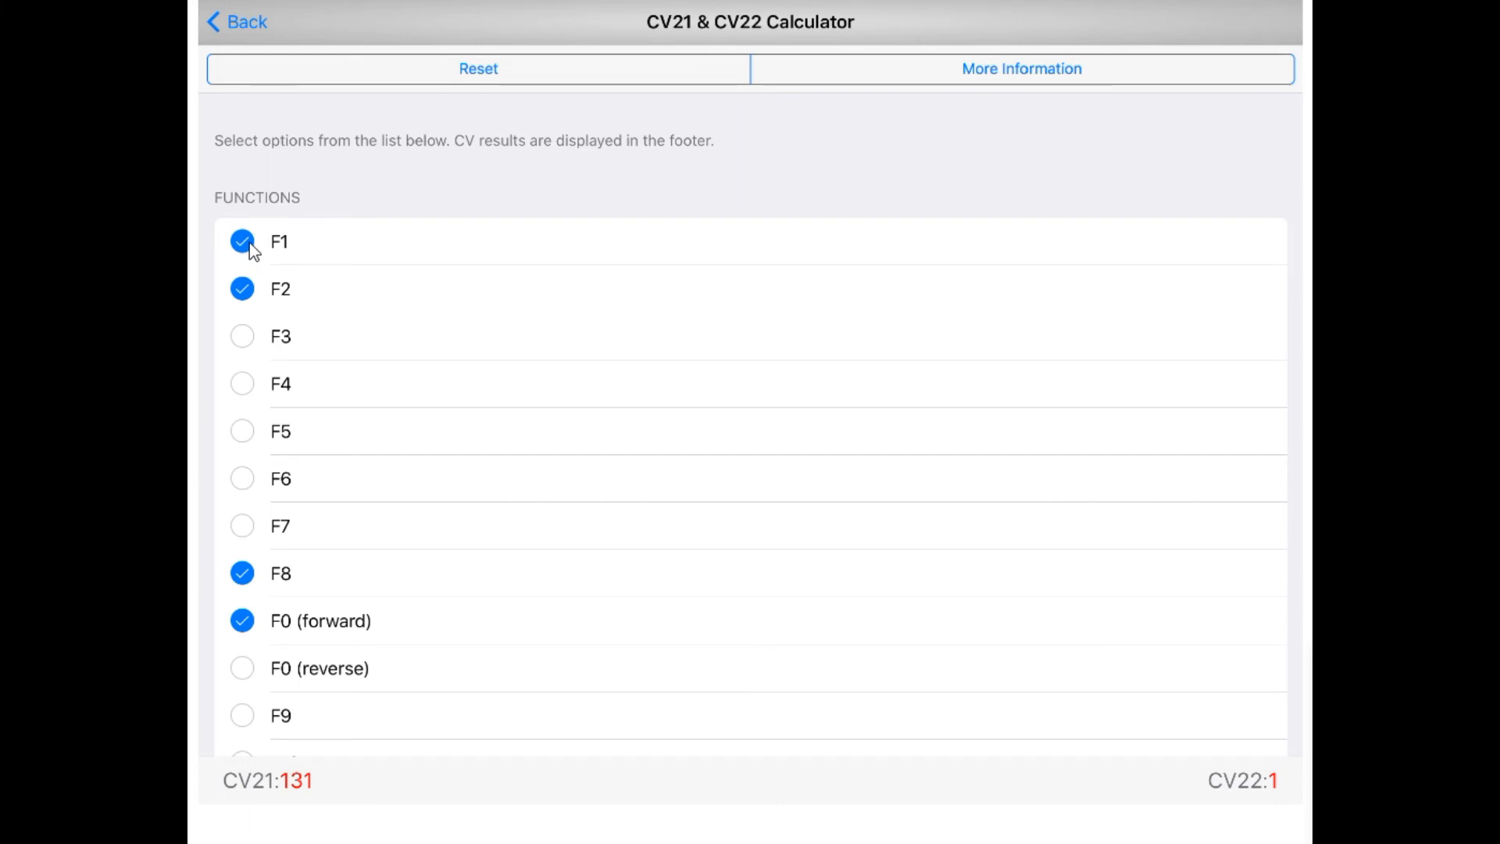
{"action": "mouse_move", "coordinate": [288, 246]}
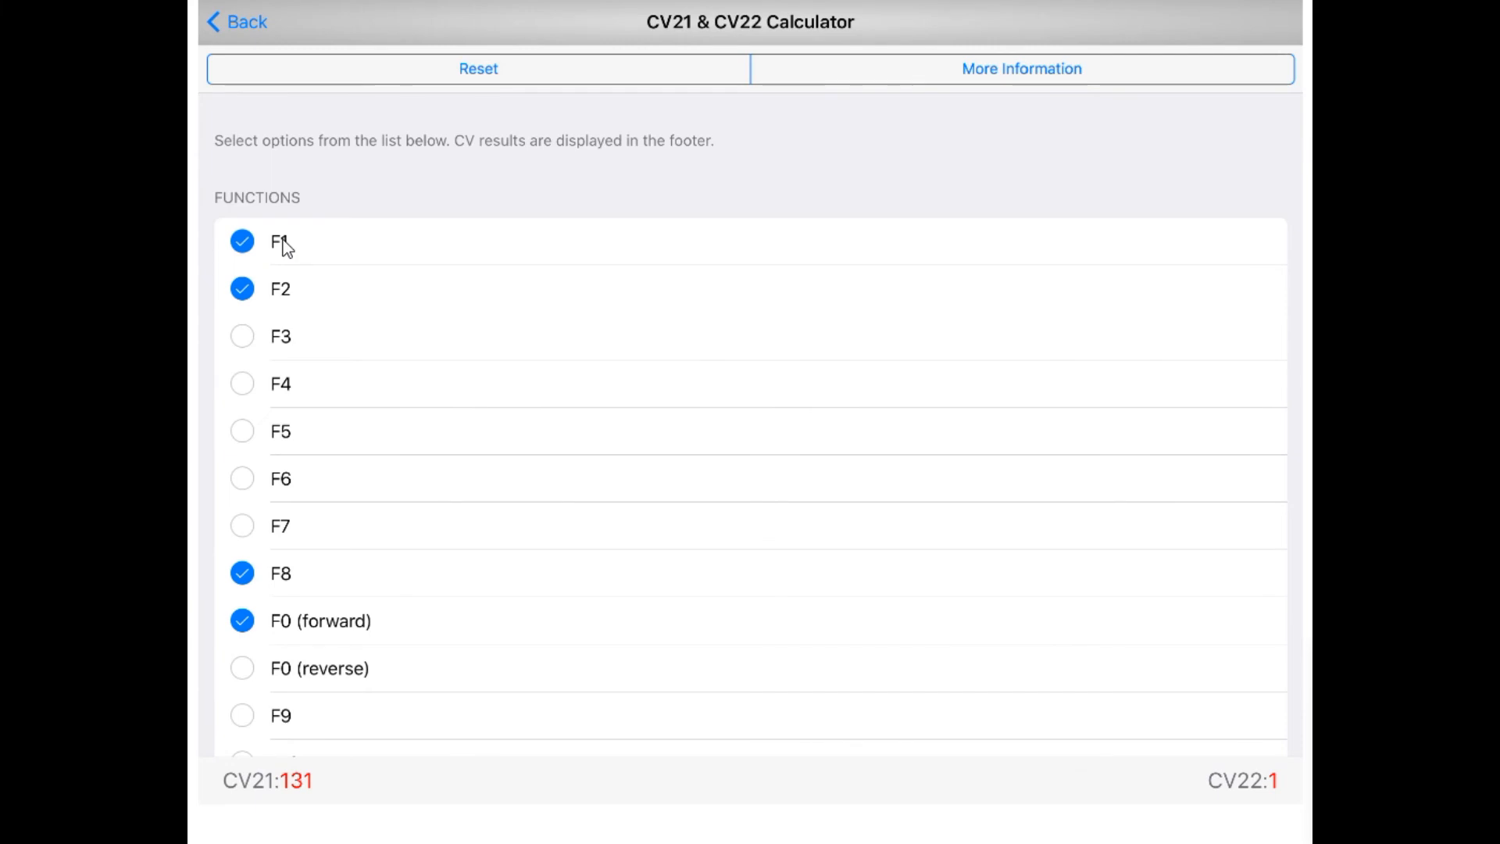
{"action": "mouse_move", "coordinate": [284, 613]}
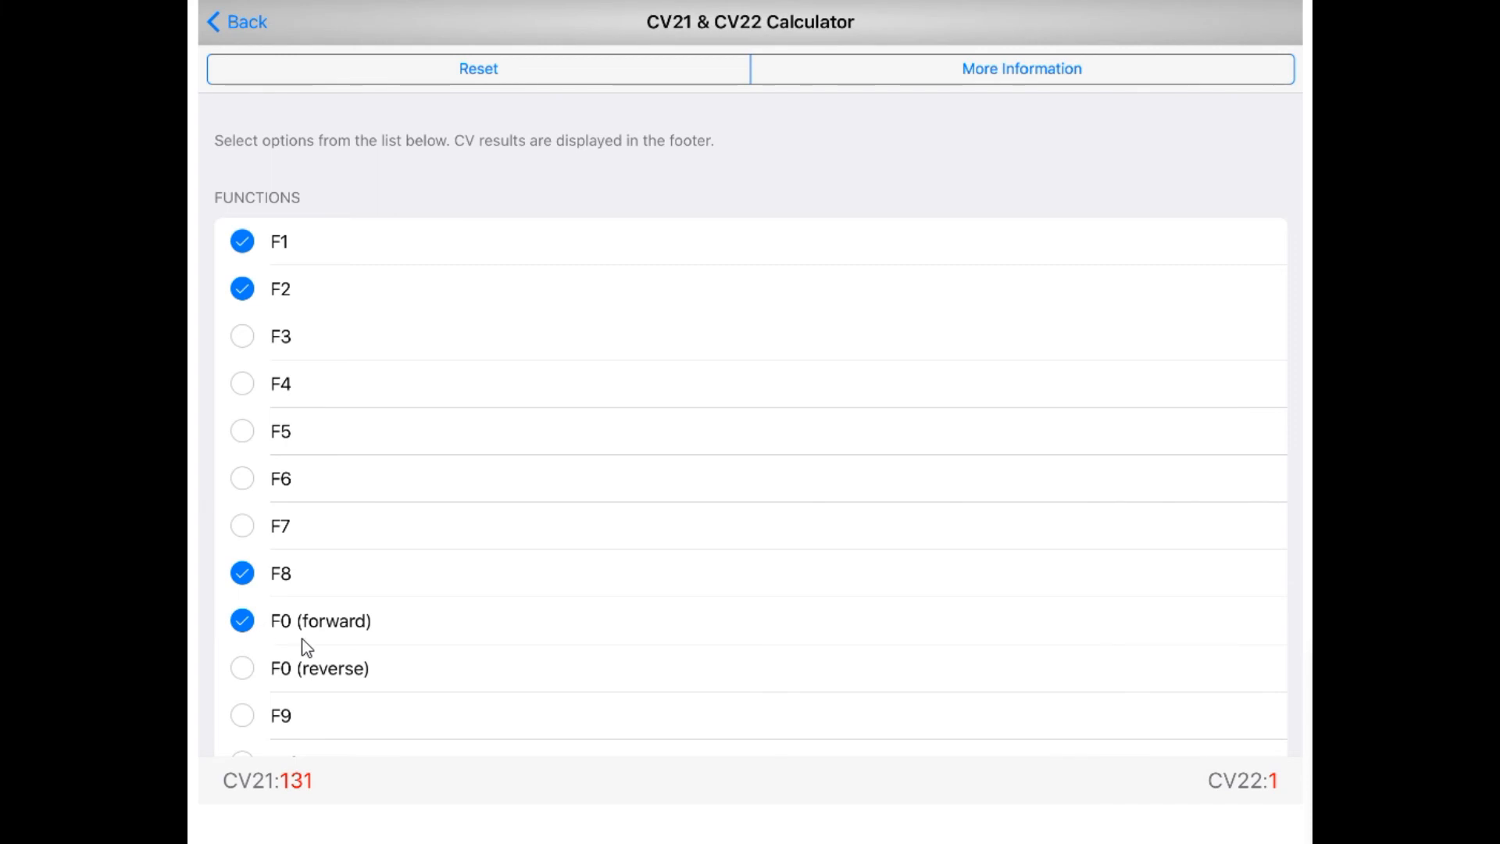
{"action": "mouse_move", "coordinate": [289, 808]}
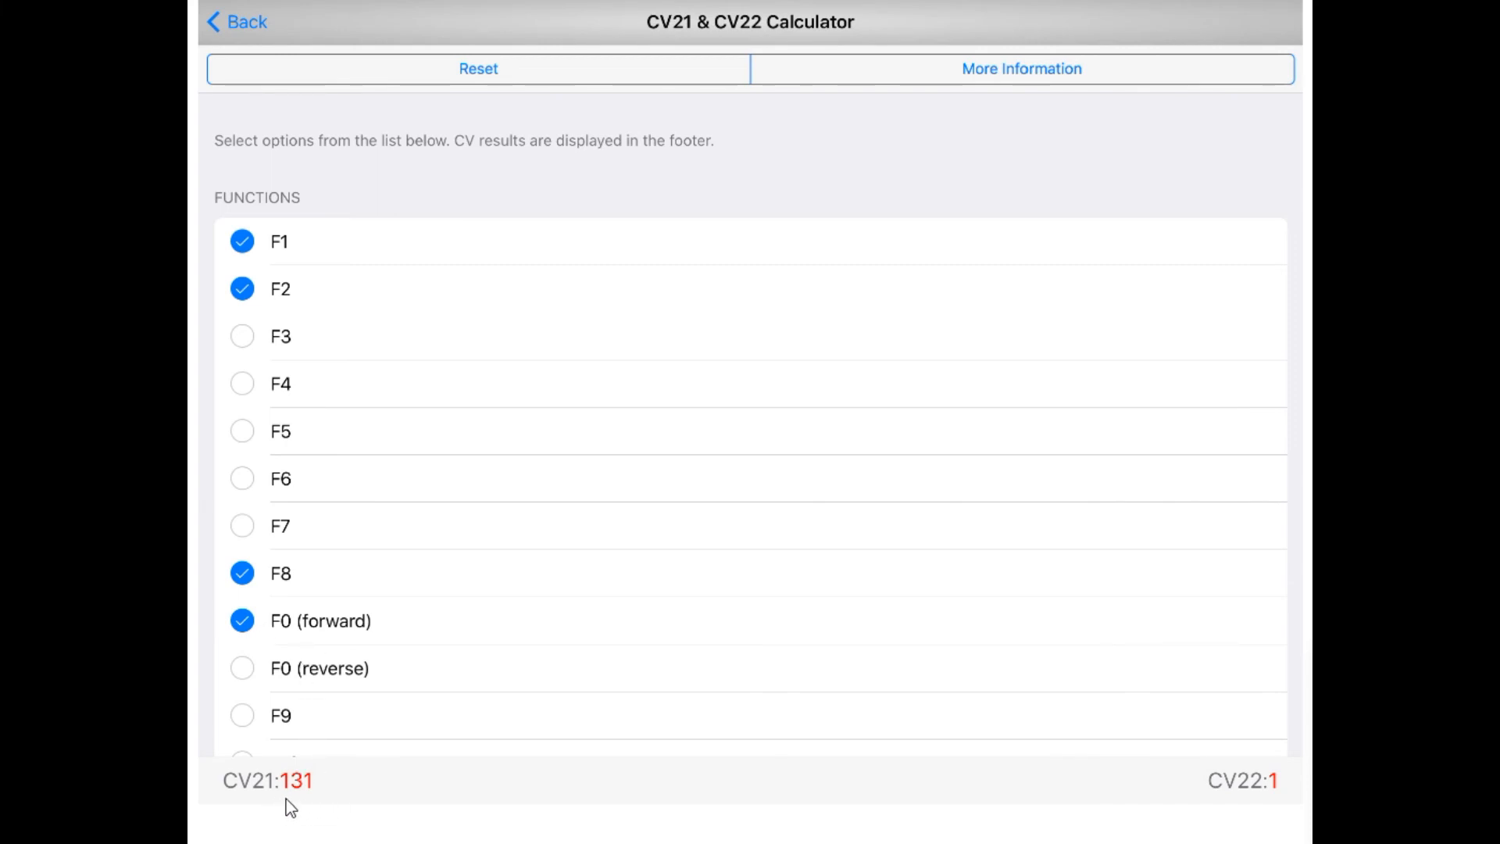
{"action": "mouse_move", "coordinate": [1275, 794]}
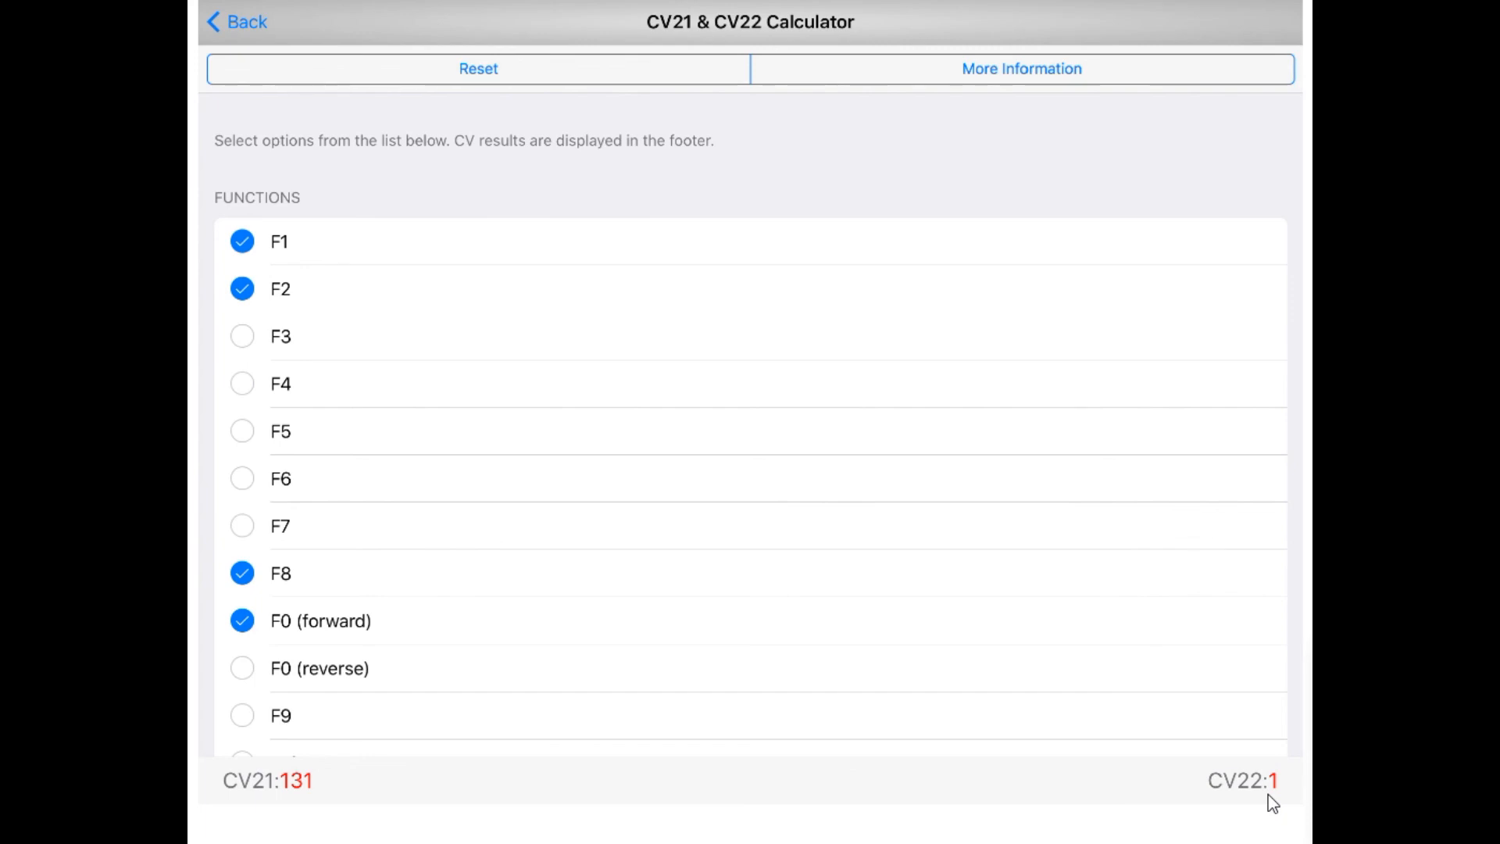
{"action": "mouse_move", "coordinate": [1060, 219]}
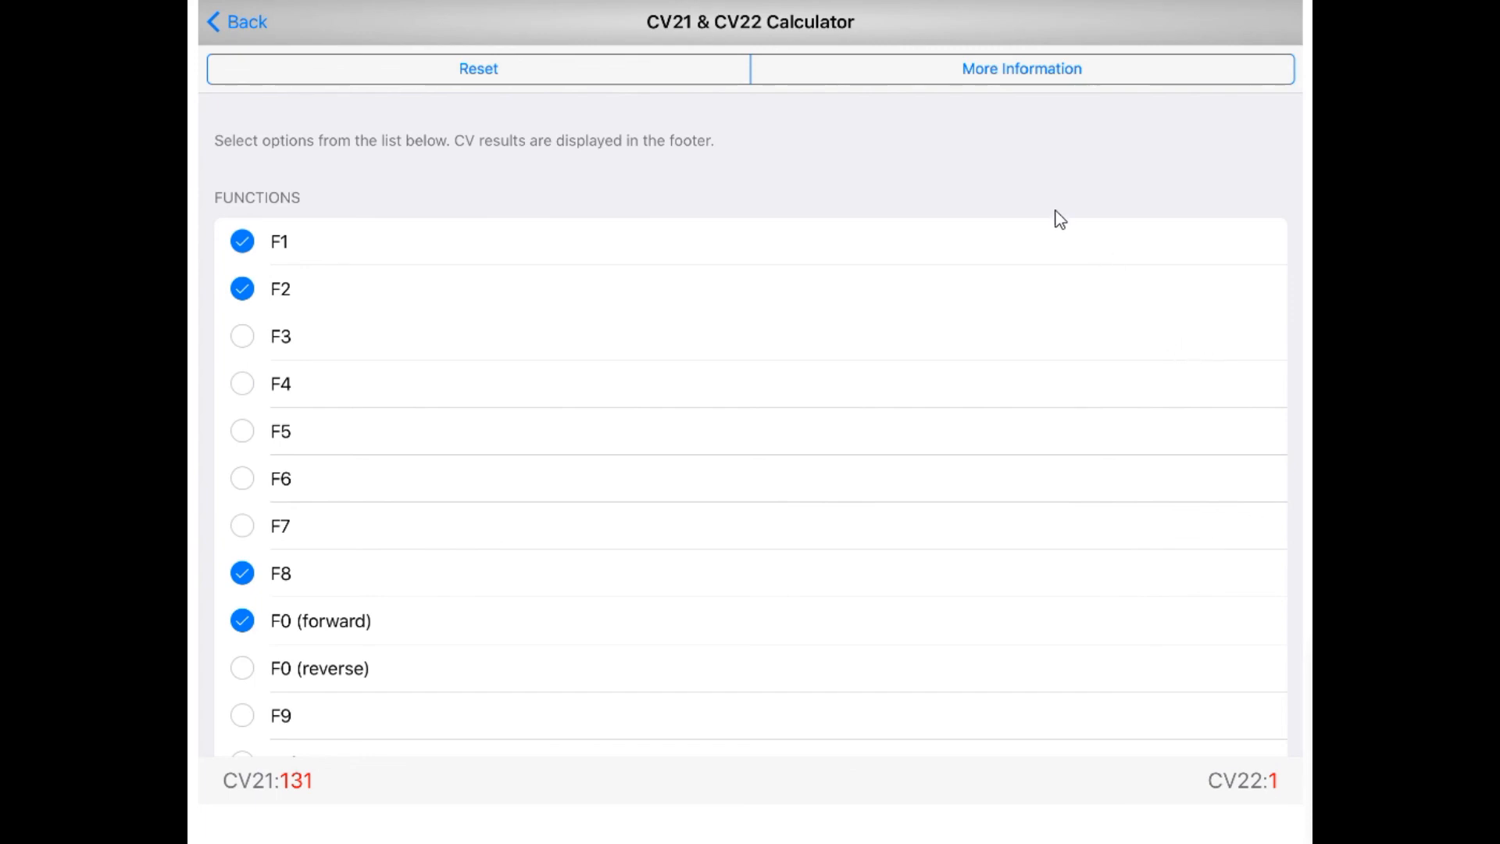
{"action": "mouse_move", "coordinate": [1025, 174]}
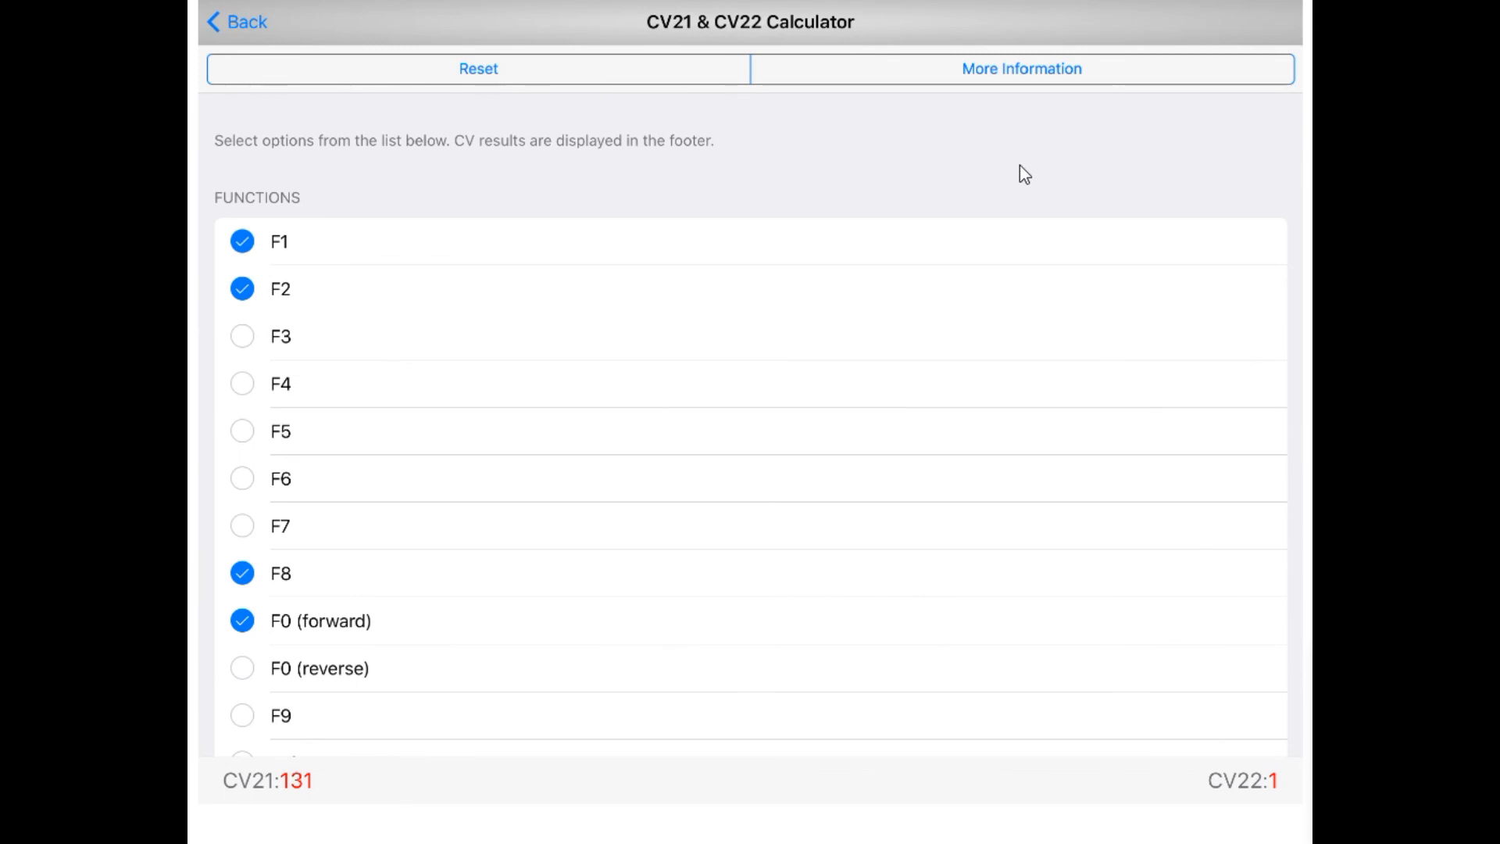